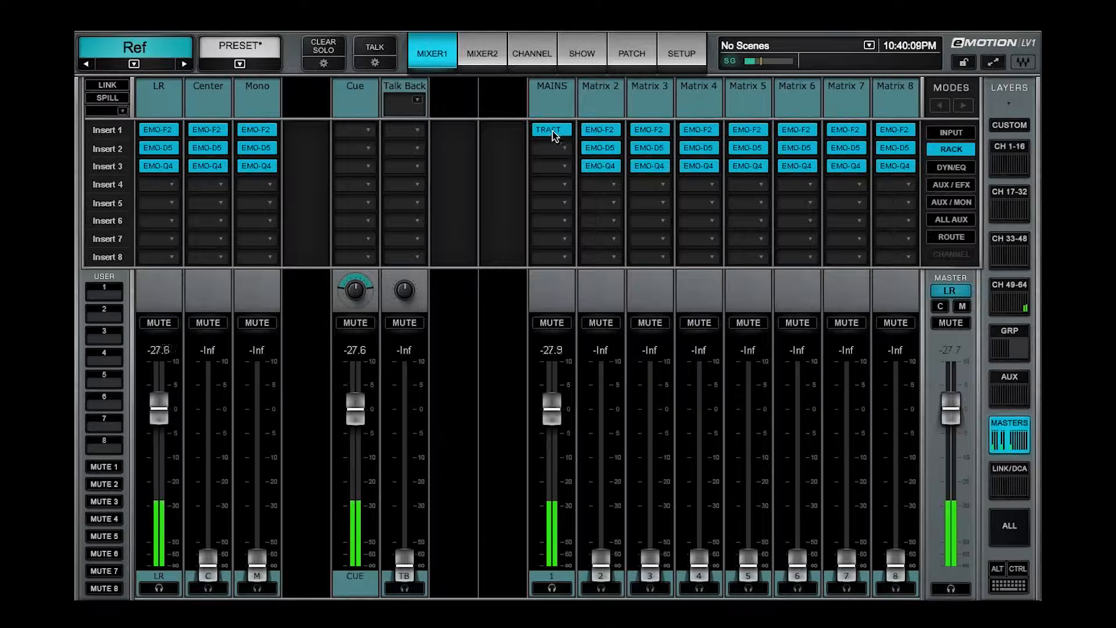
- Open the TRACT insert rack on the MAINS matrix in Mixer1
click(549, 129)
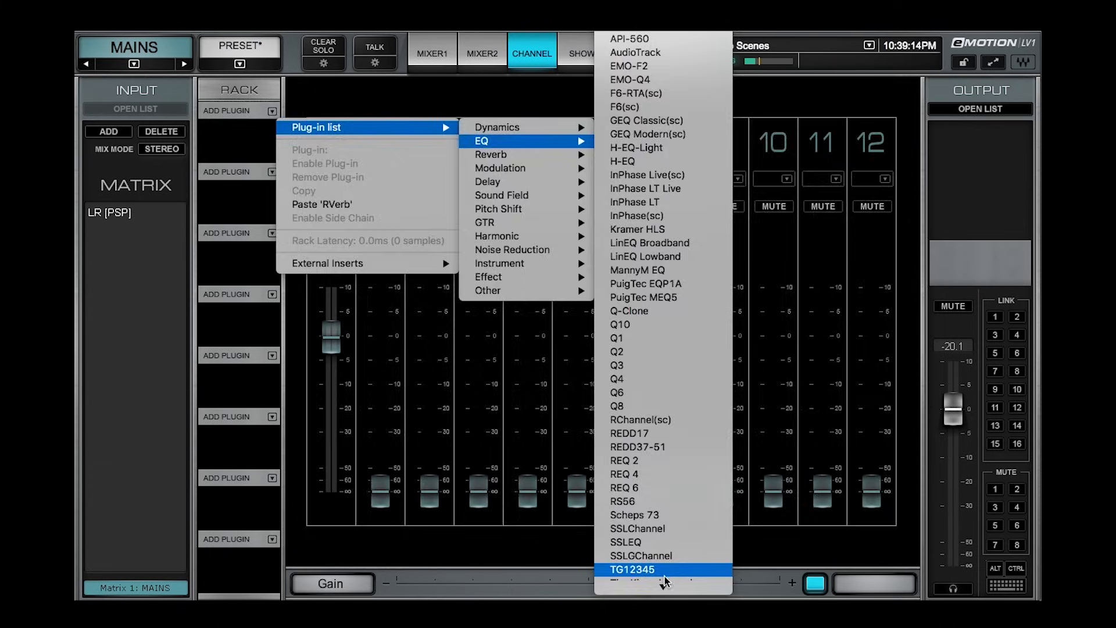
- Load TRACT LinPhase on Mains, connect it, and run the Default TF measurement
click(633, 568)
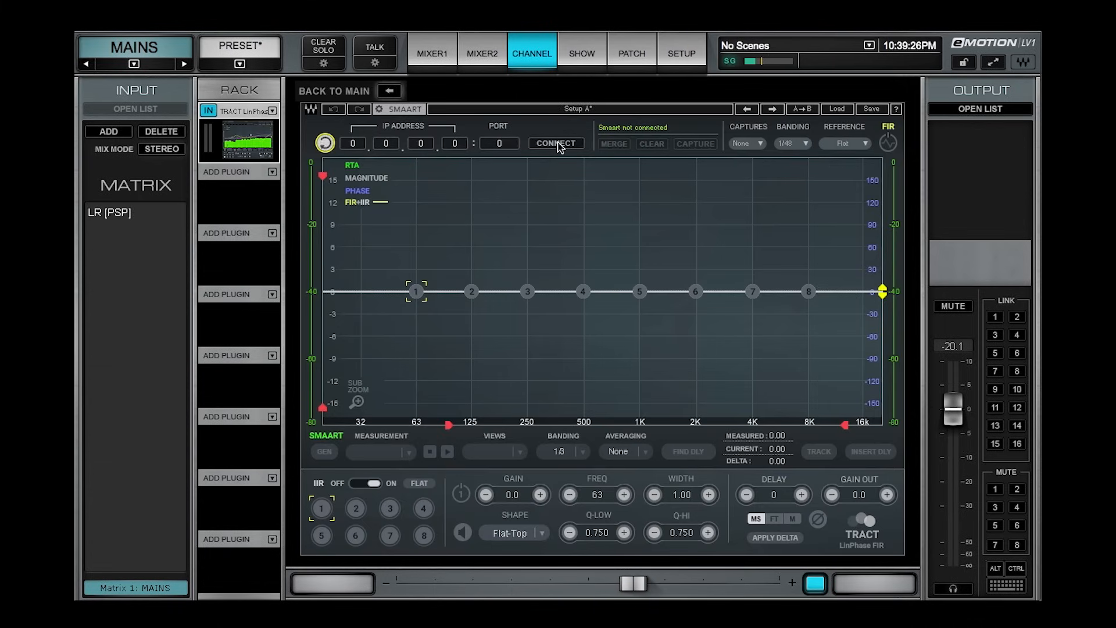
click(555, 143)
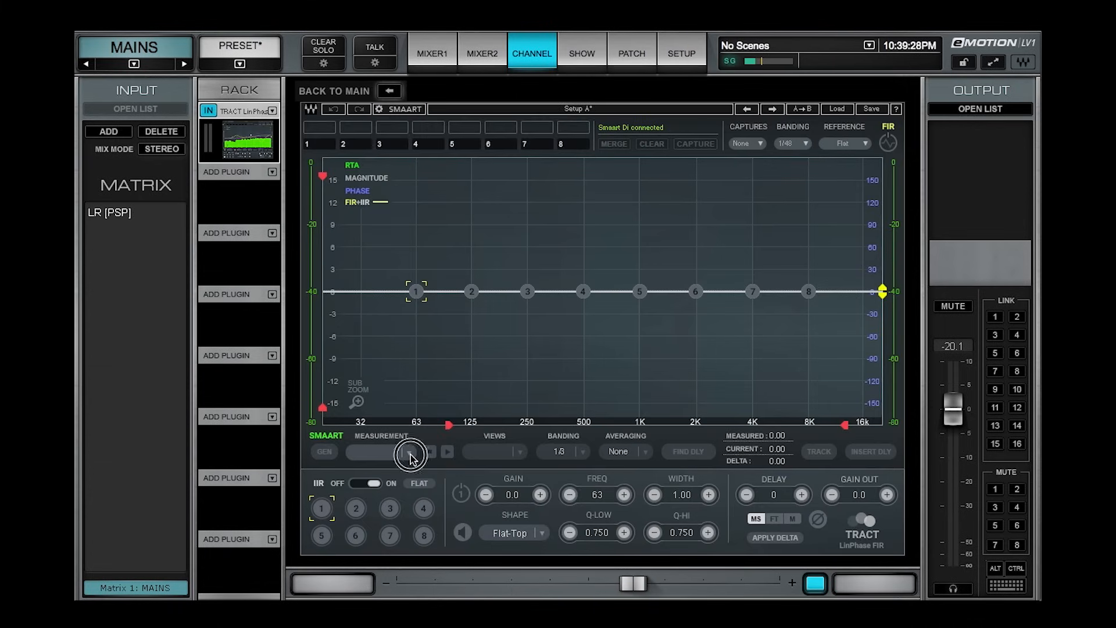
click(380, 451)
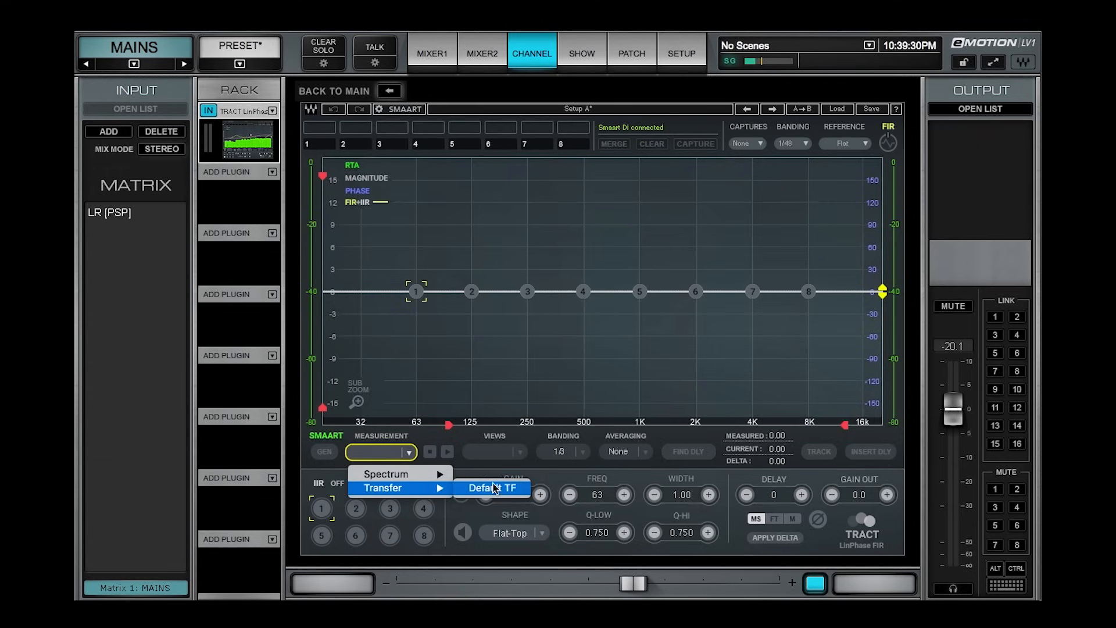
click(492, 487)
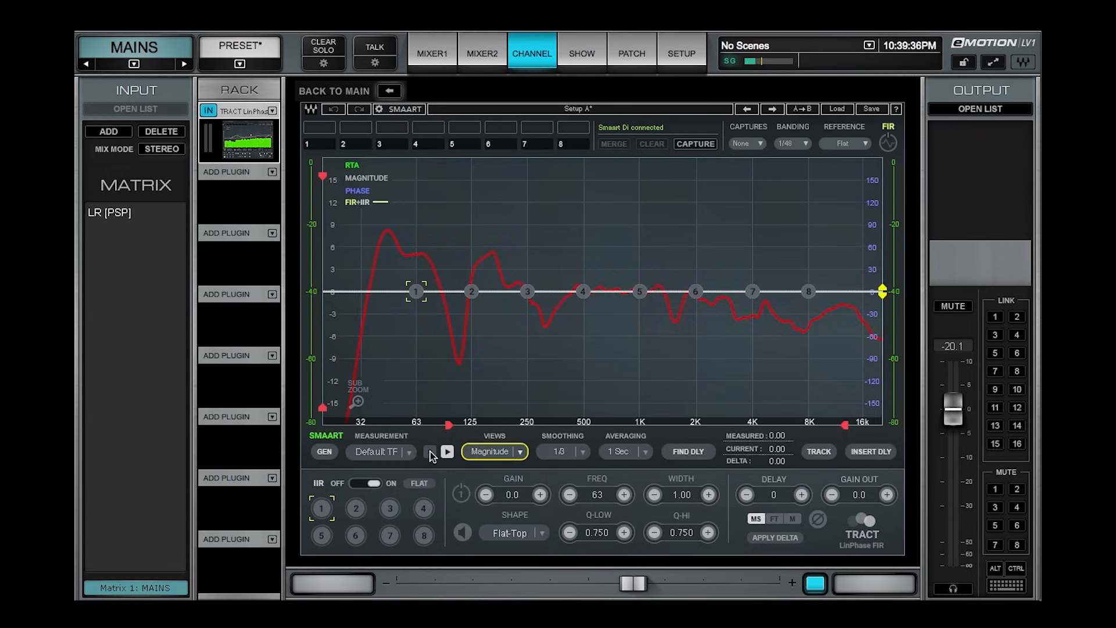
click(430, 451)
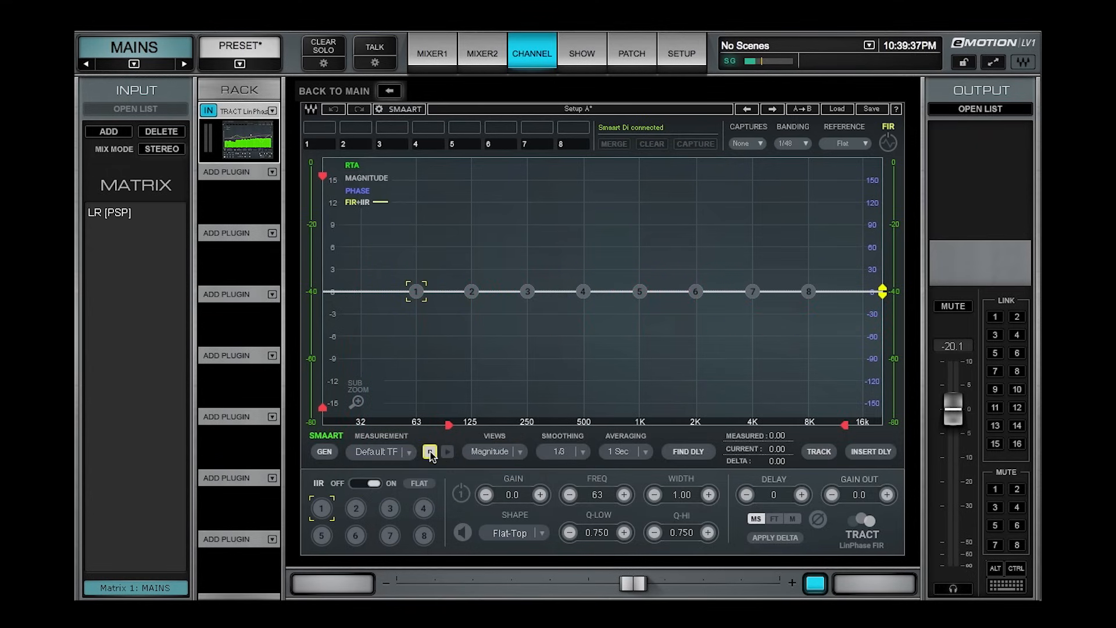
- Restart the transfer function, capture three magnitude traces, and mute the Ref channel
click(431, 53)
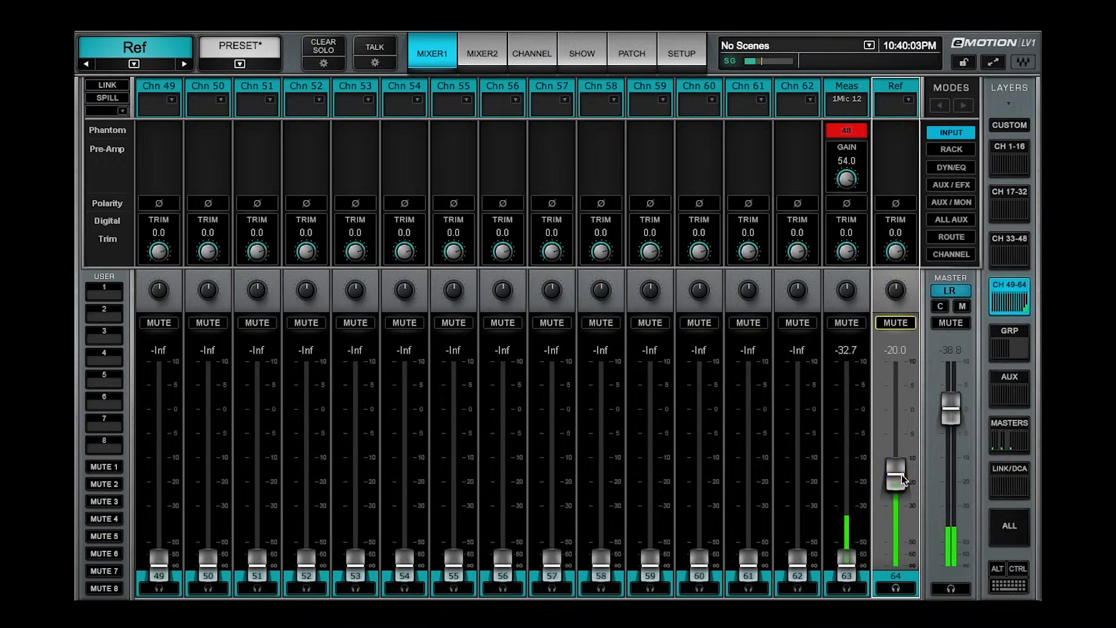
click(530, 53)
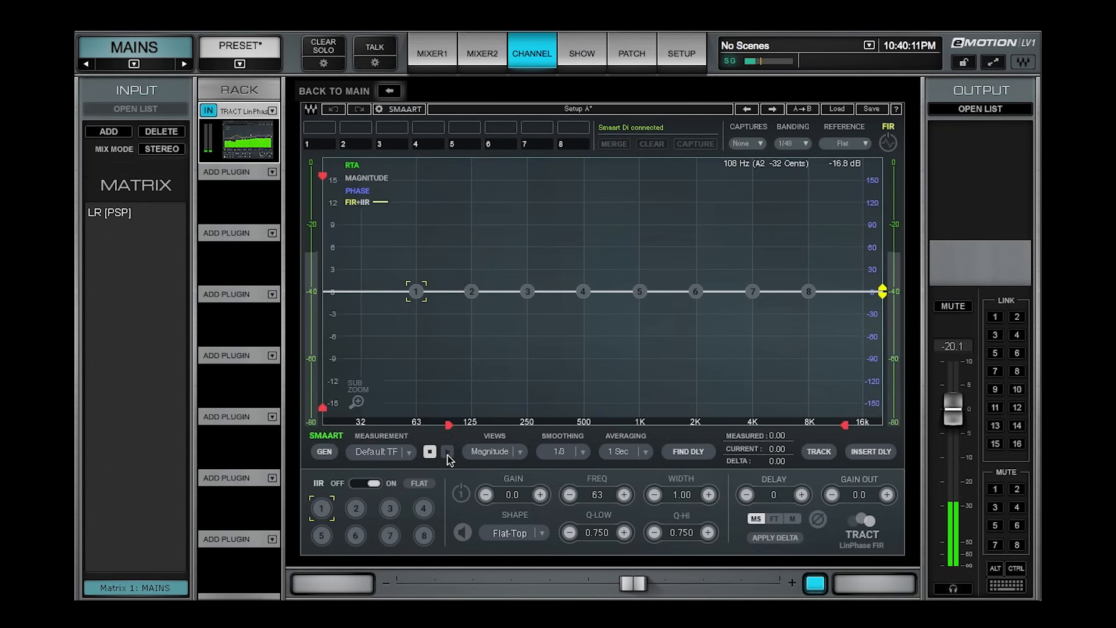
click(447, 451)
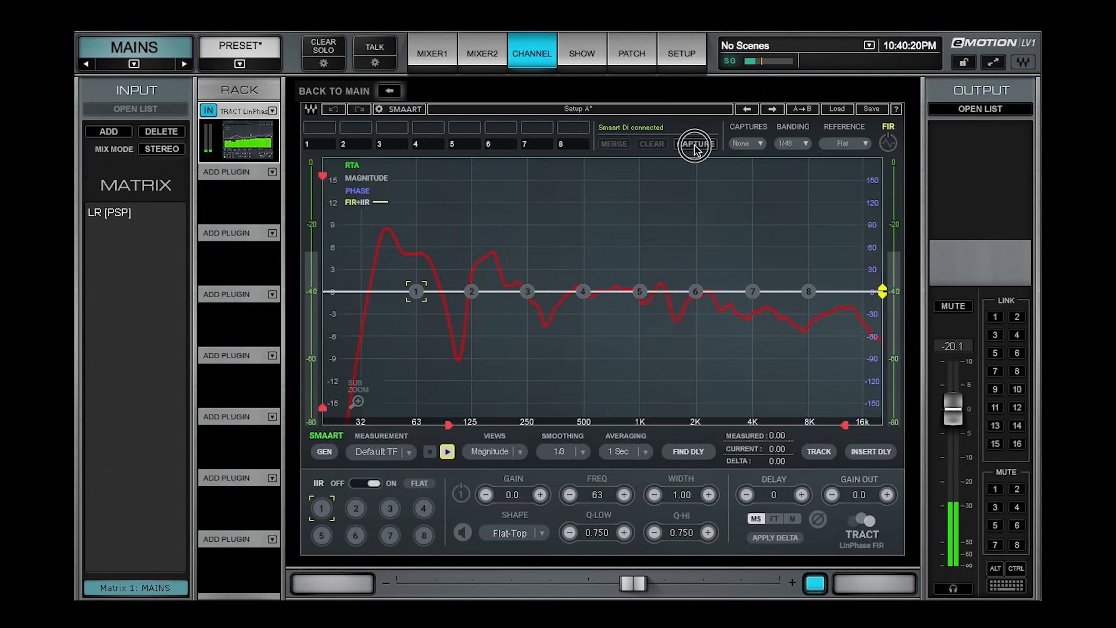
click(695, 143)
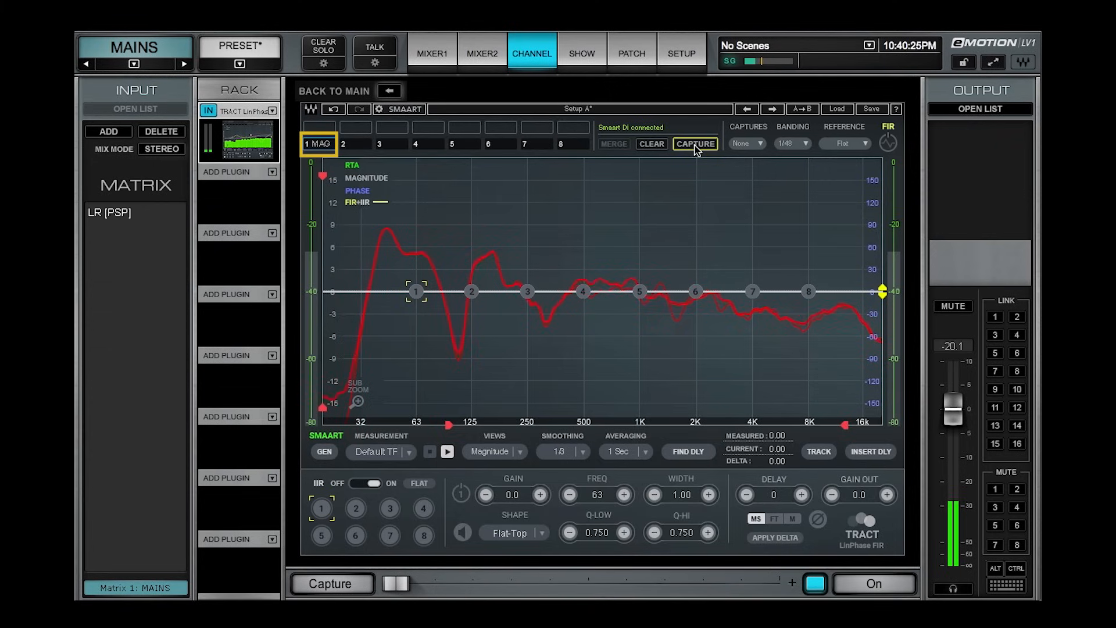
click(695, 144)
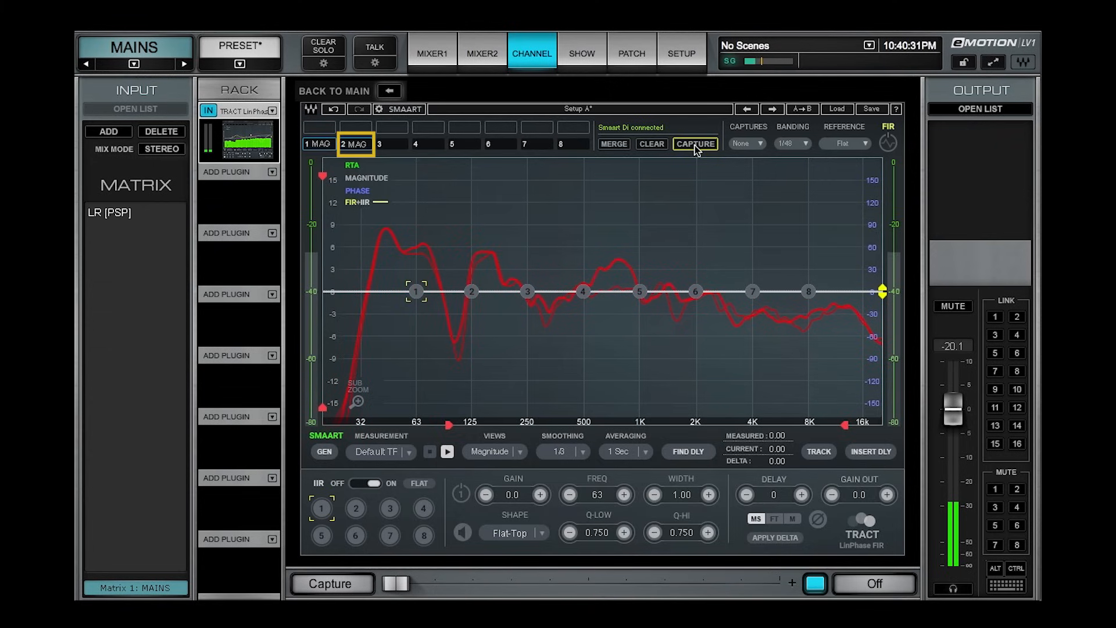
click(695, 143)
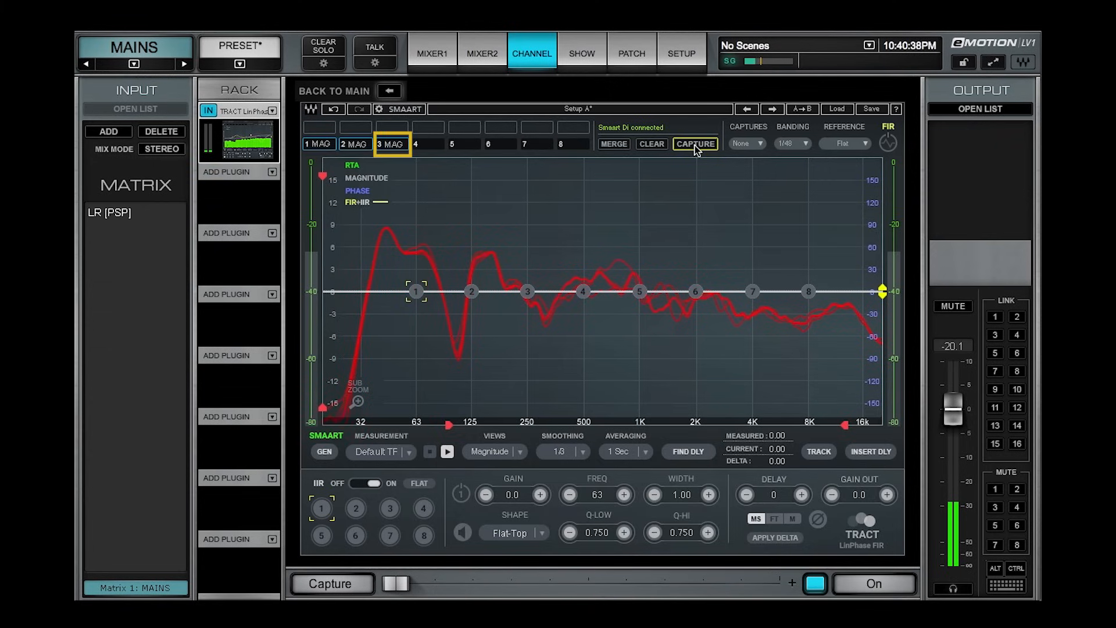
click(432, 53)
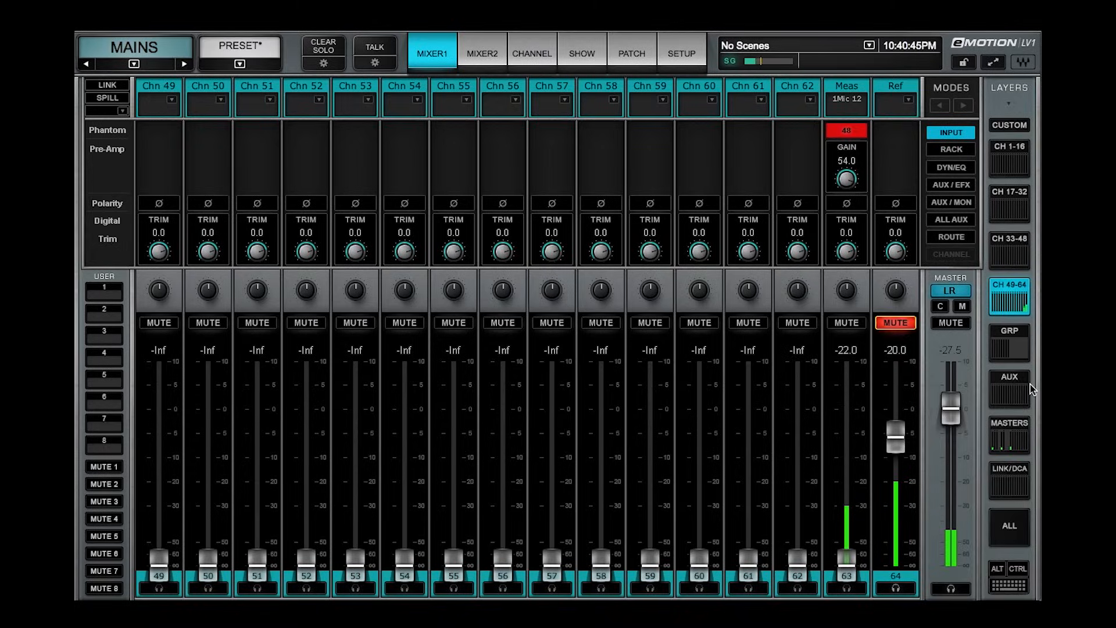
- Merge captures 1–3 into capture 4 named 'FOH' and display it
click(532, 52)
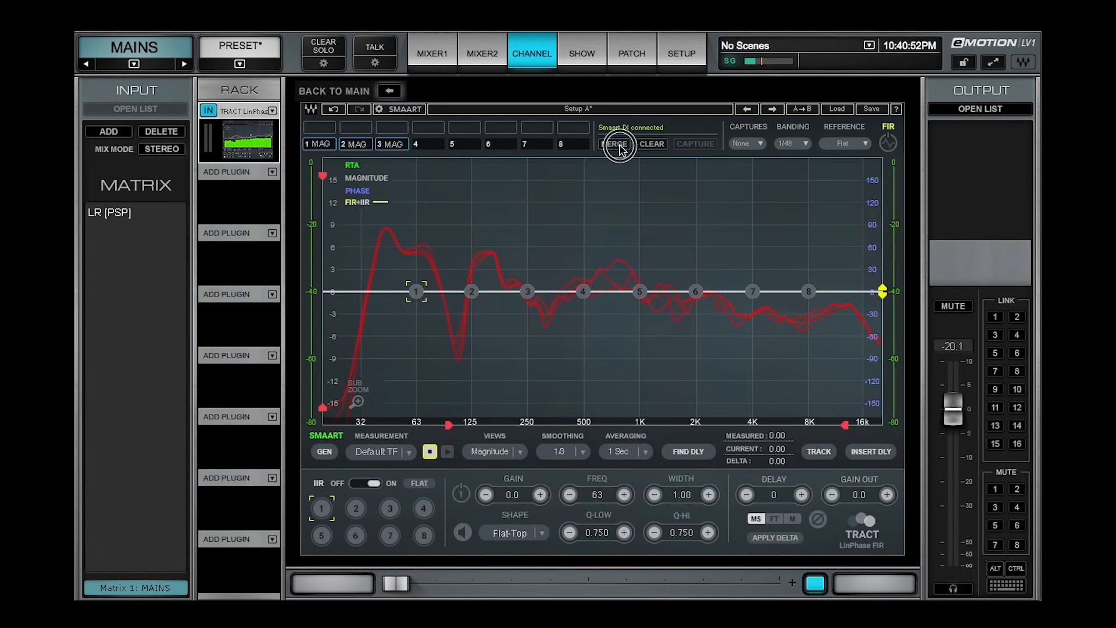
click(614, 144)
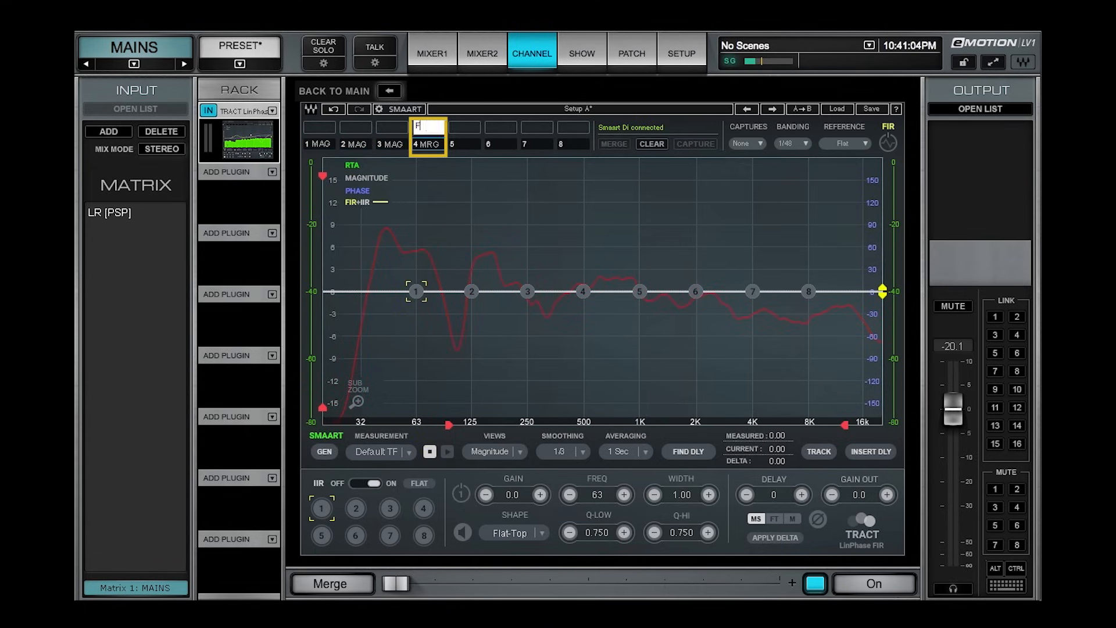
text(OH)
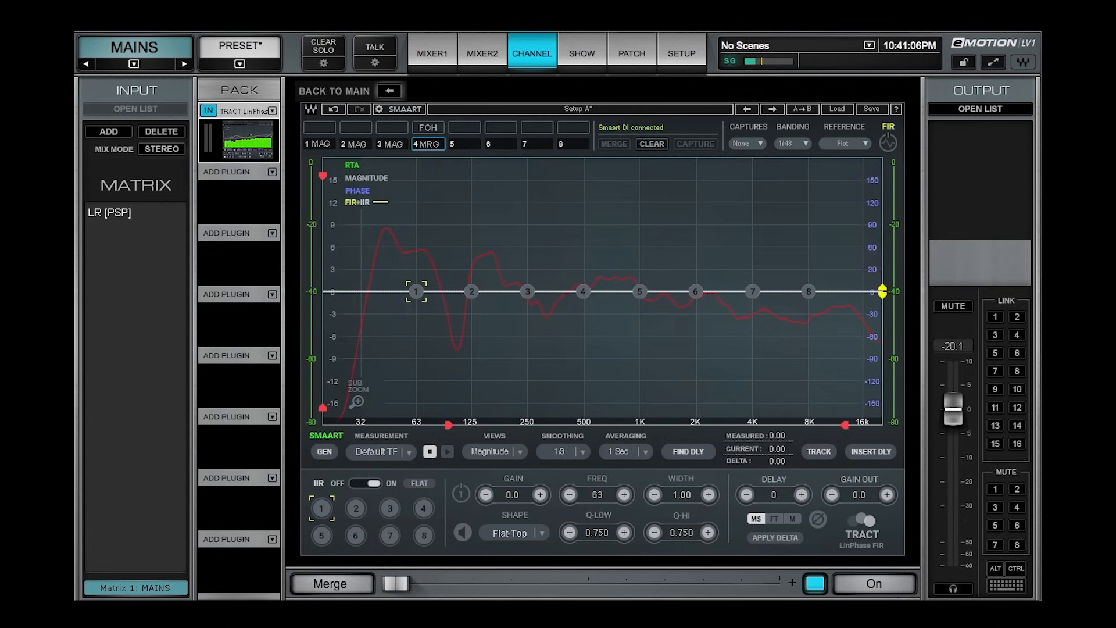
click(746, 143)
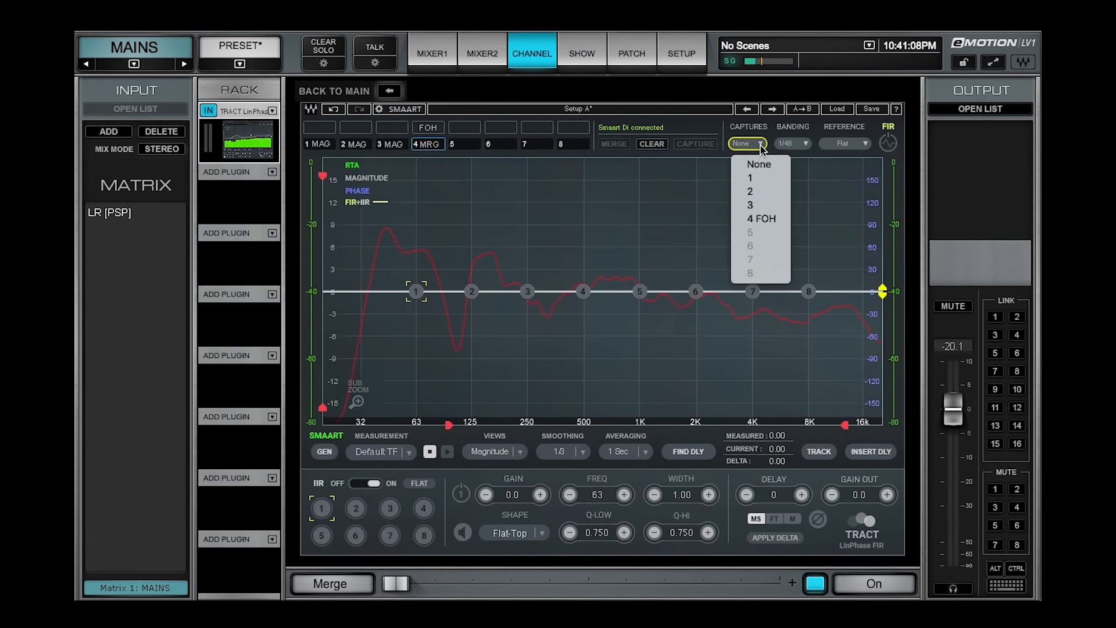
mouse_move(775, 222)
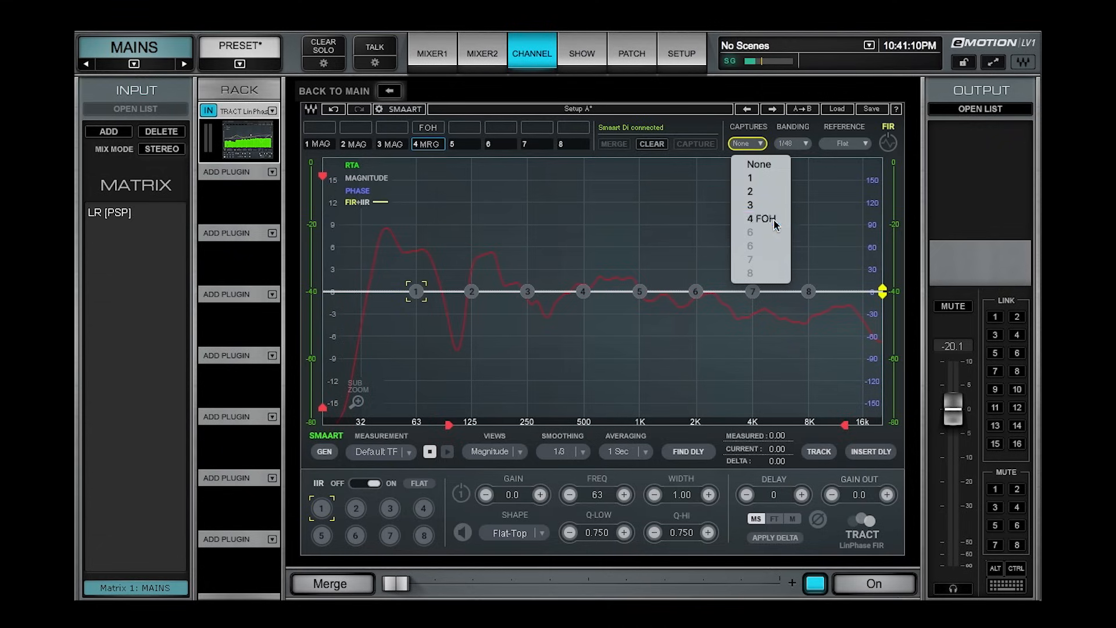
click(762, 219)
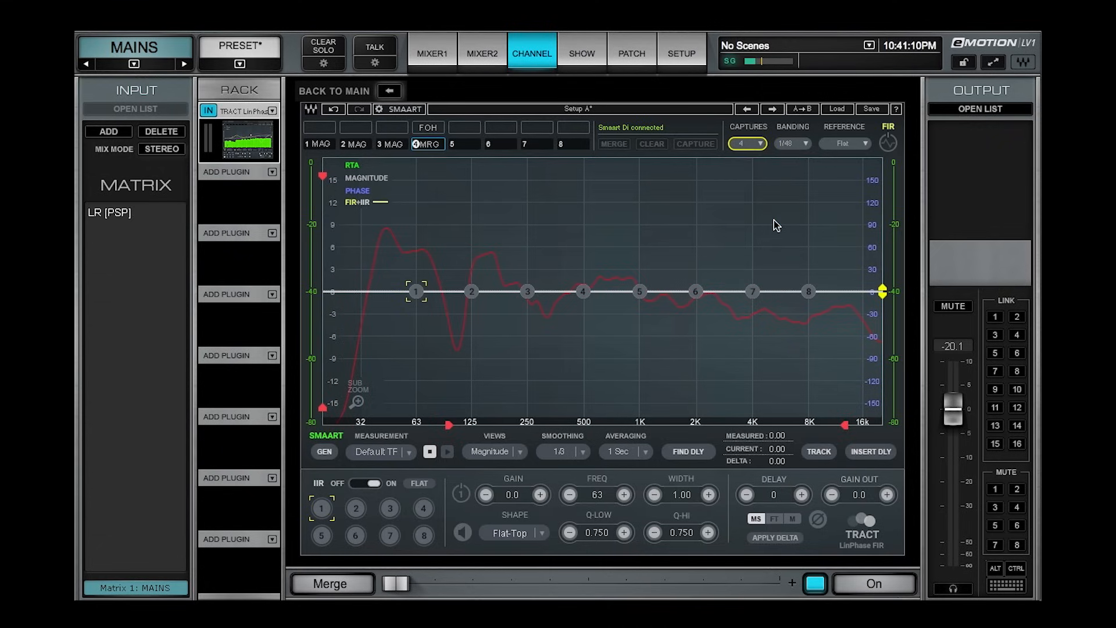
click(845, 143)
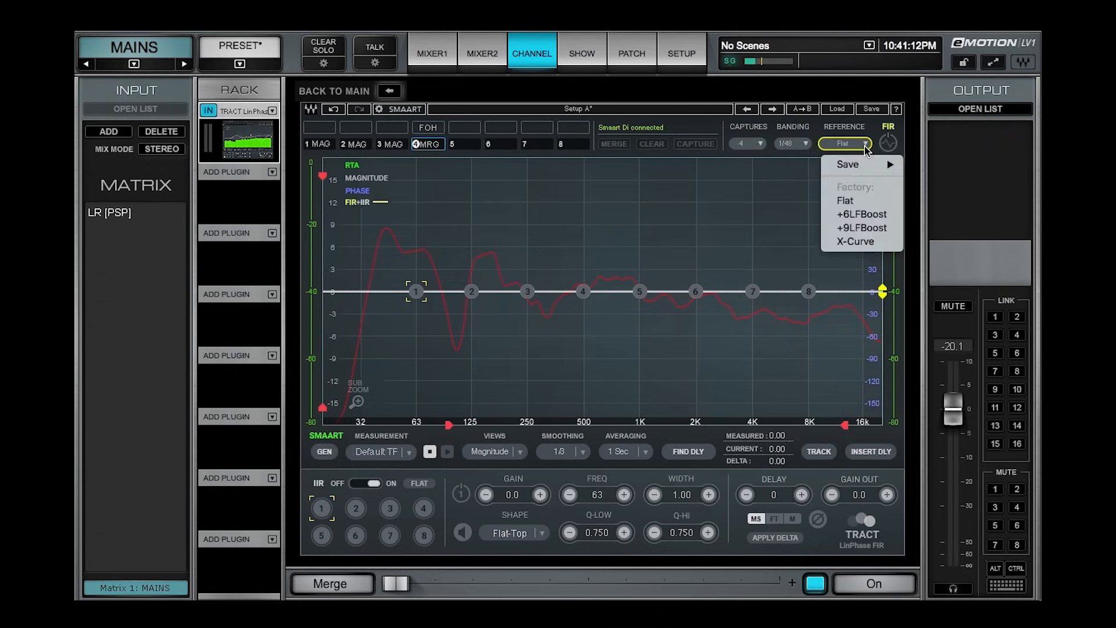
- Choose a reference curve for the FOH measurement
click(887, 142)
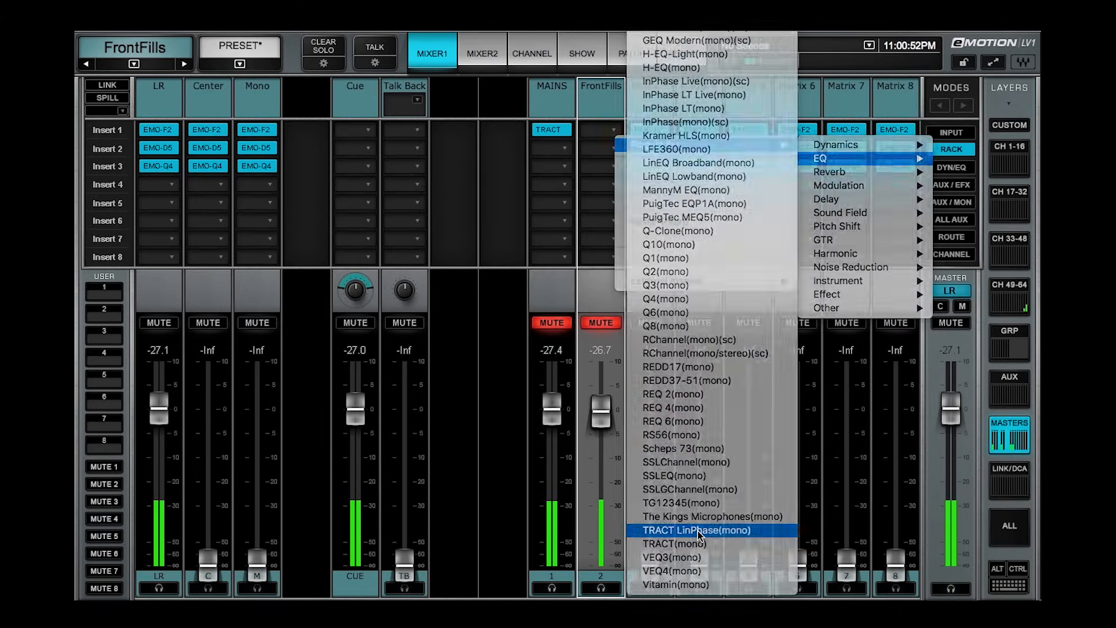
- Load TRACT on FrontFills, start the Default TF measurement, and mute FrontFills
click(700, 530)
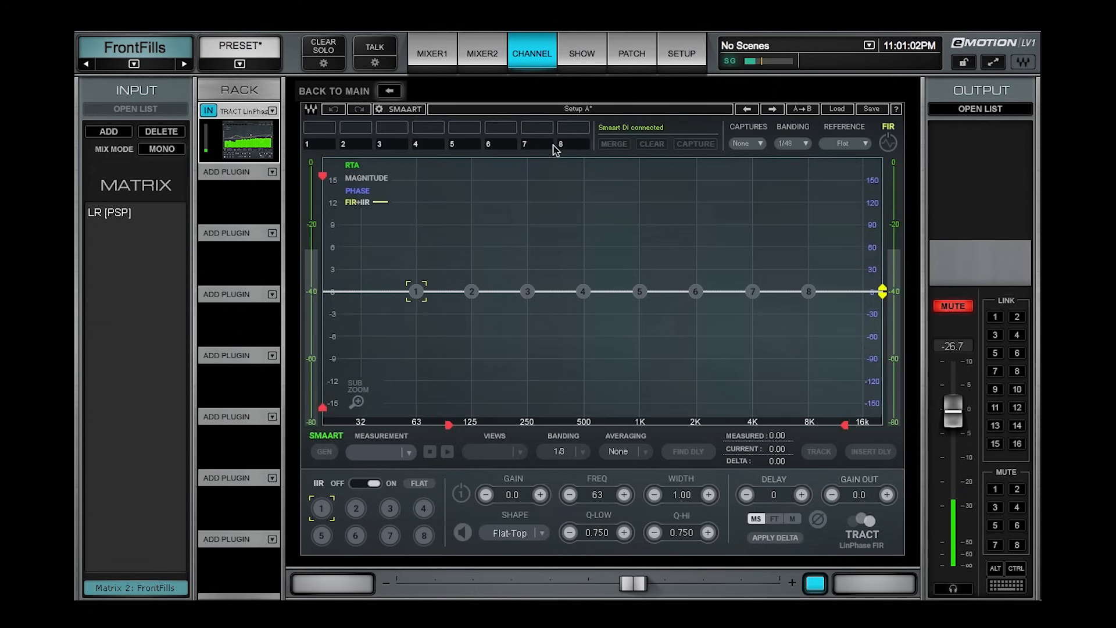
click(406, 451)
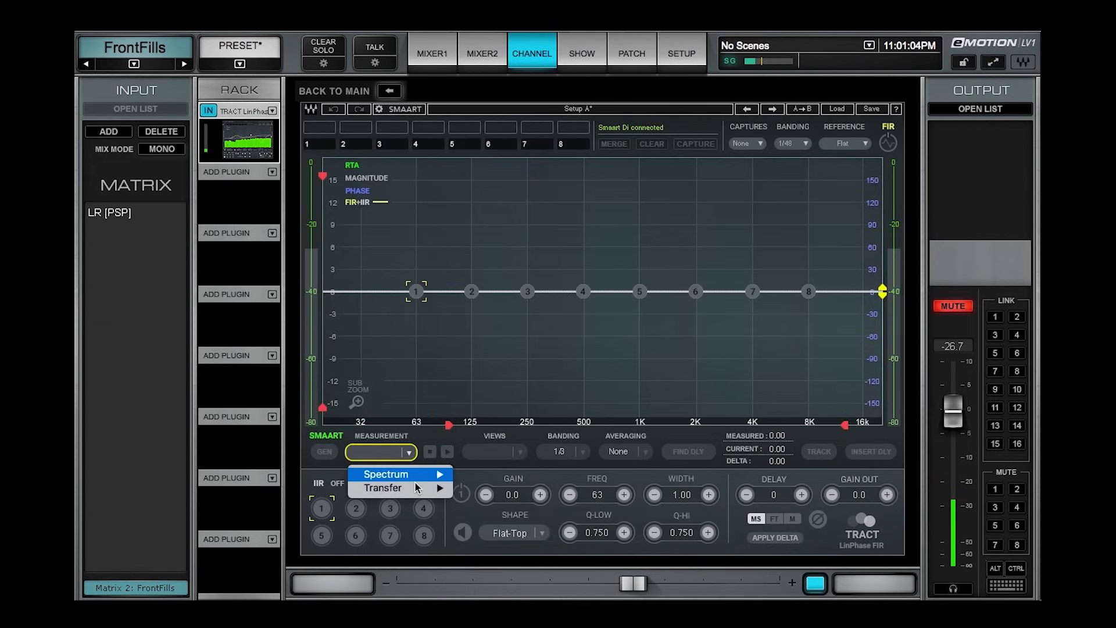
click(382, 488)
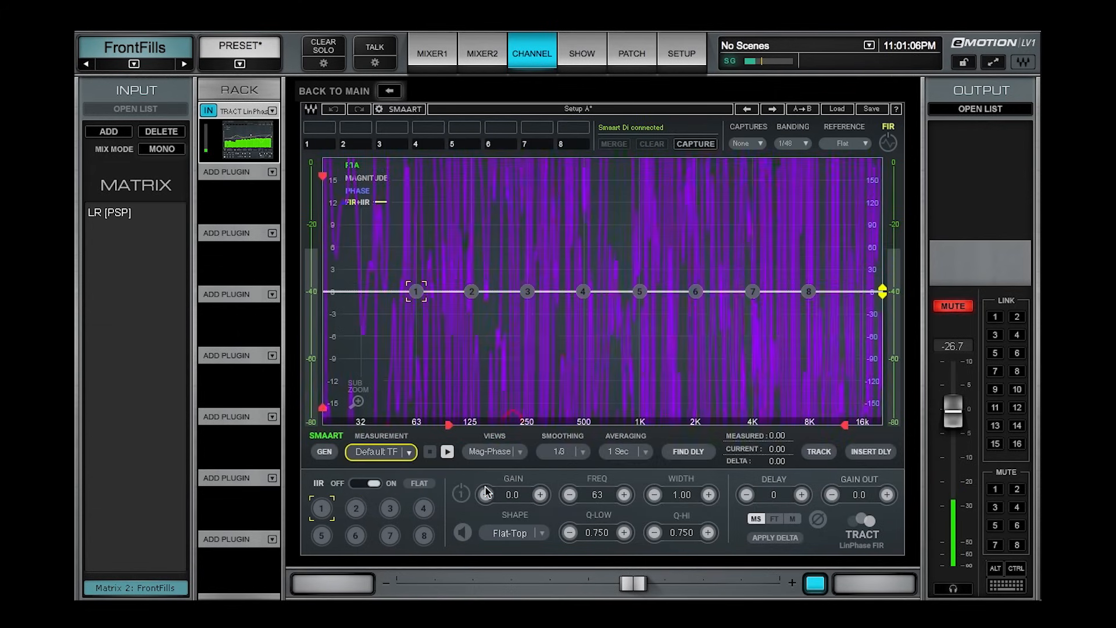
click(431, 53)
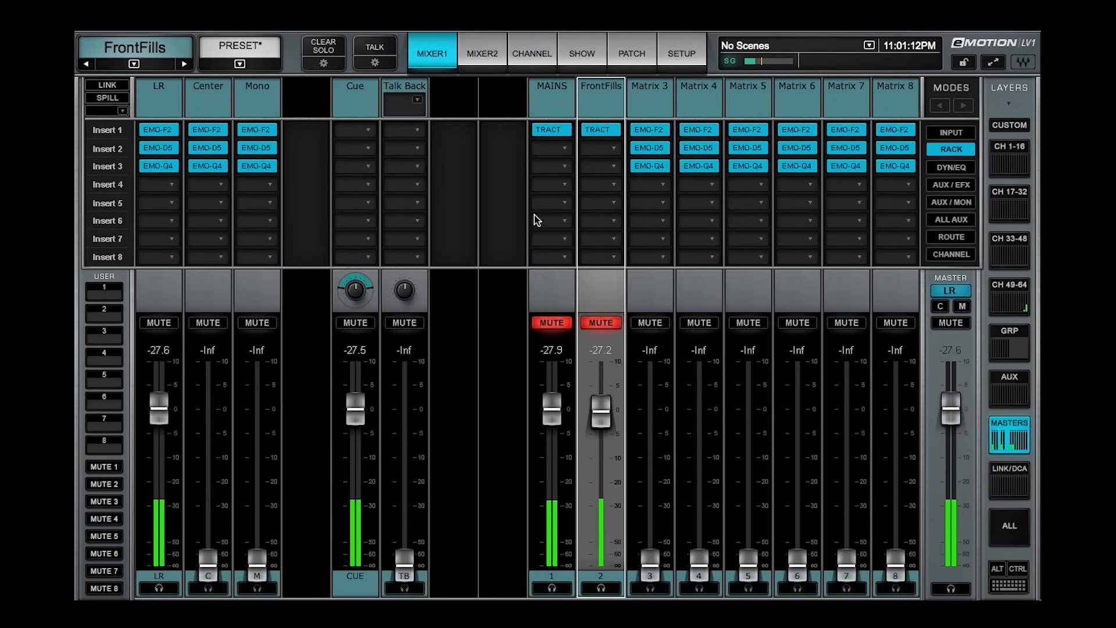
click(551, 323)
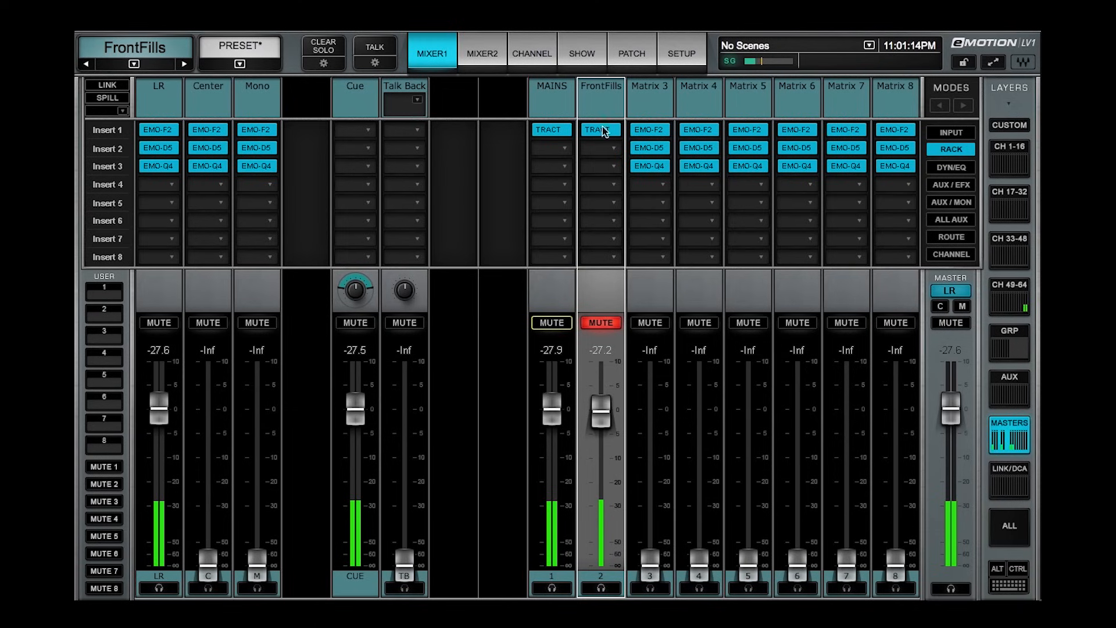
- Find and insert the 36.29 Mains delay, then unmute FrontFills and reopen Tract
click(599, 130)
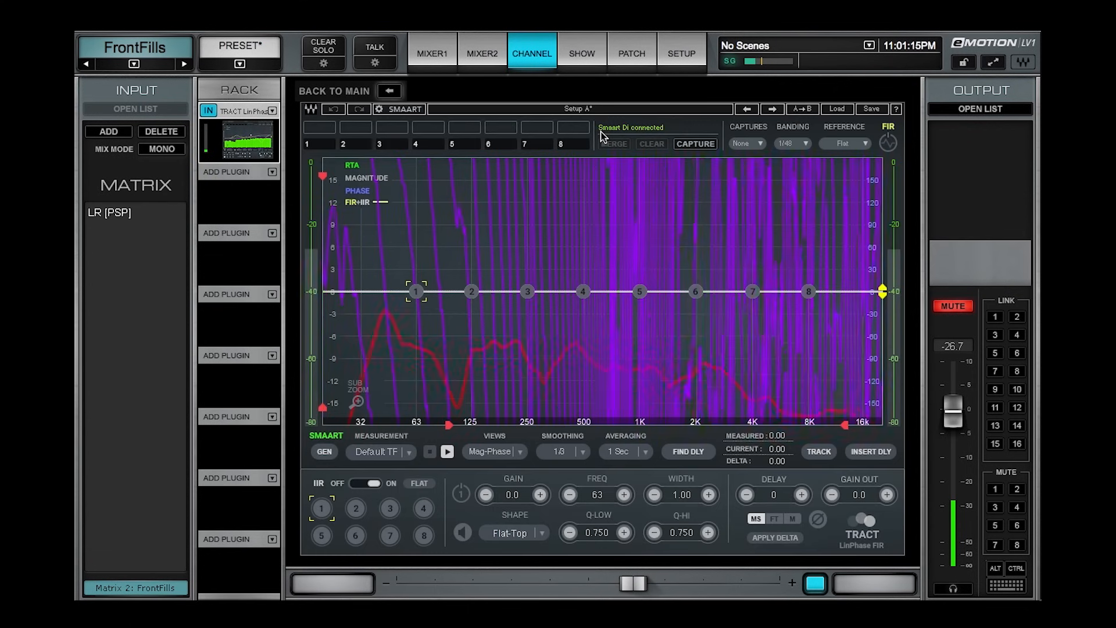
click(686, 451)
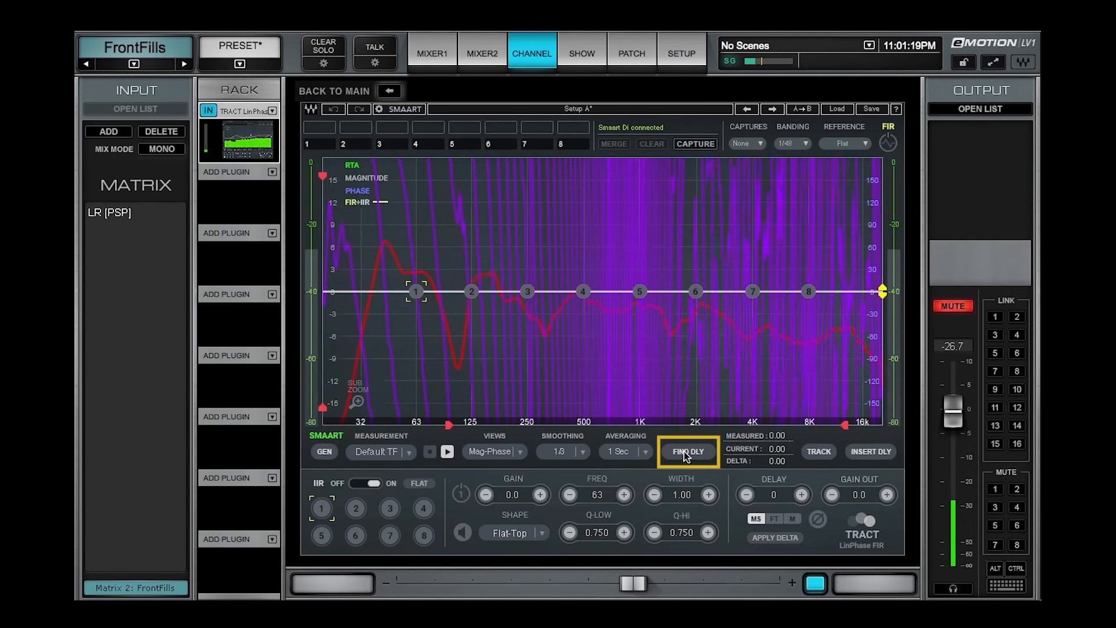
click(619, 451)
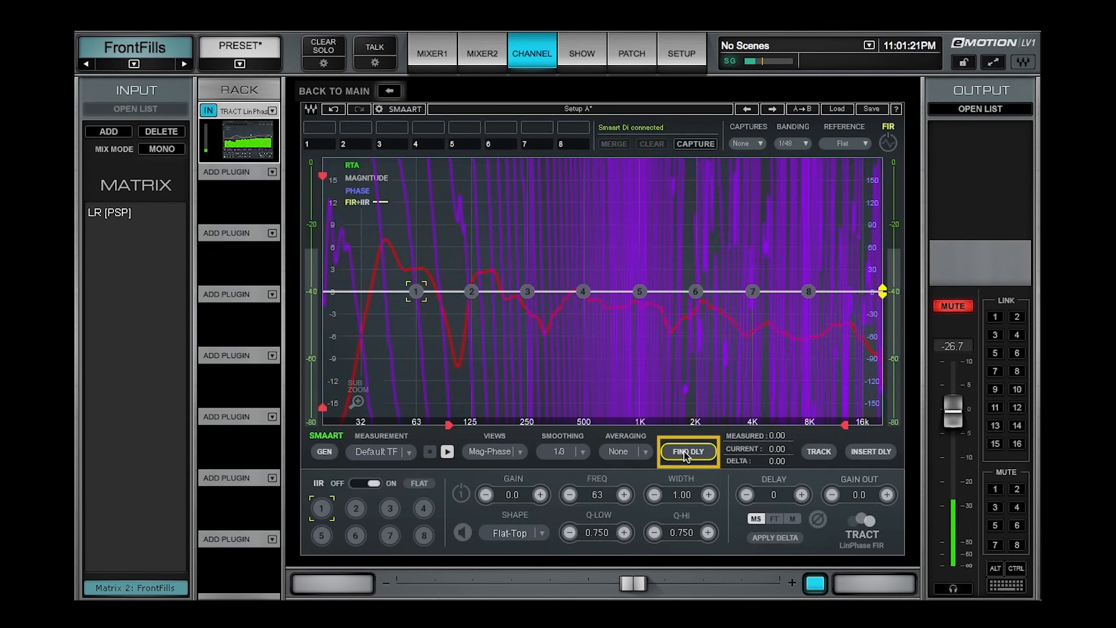
click(688, 451)
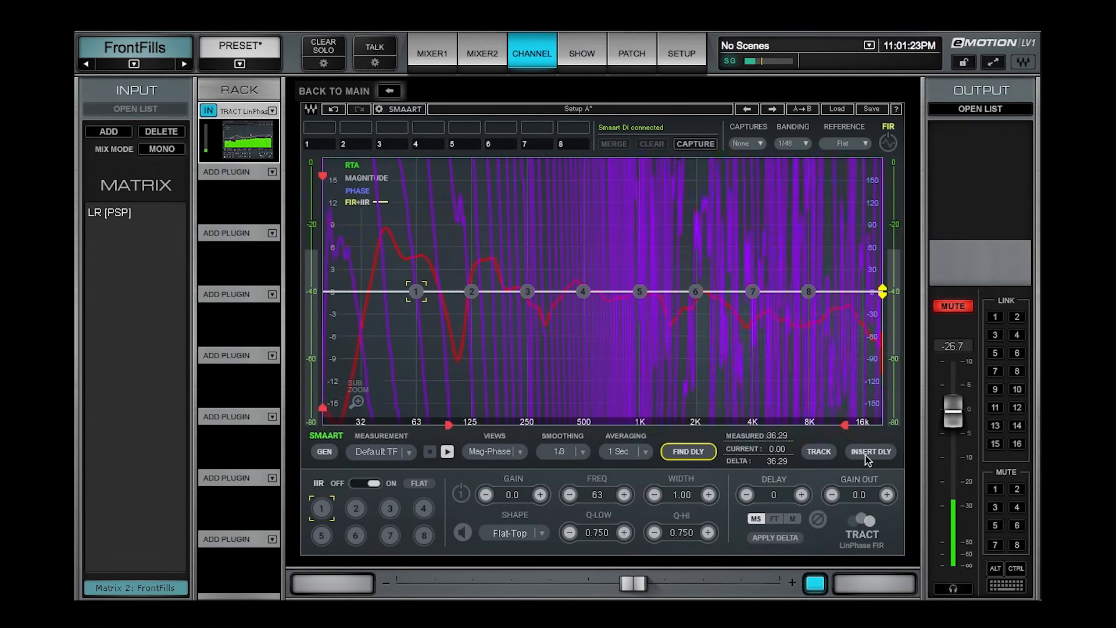
click(868, 451)
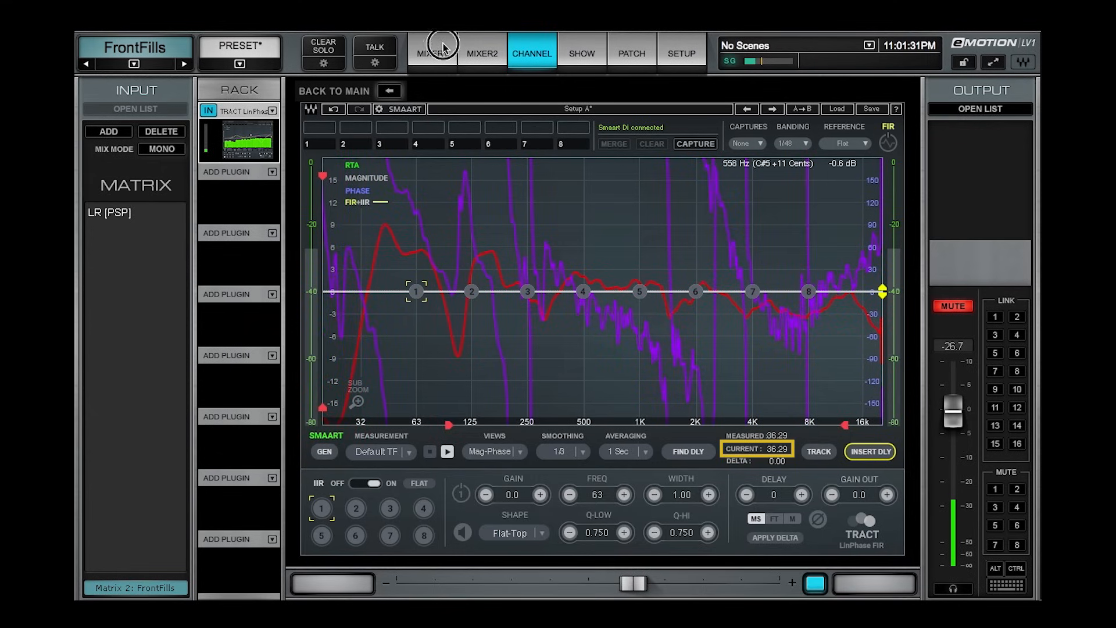
click(432, 52)
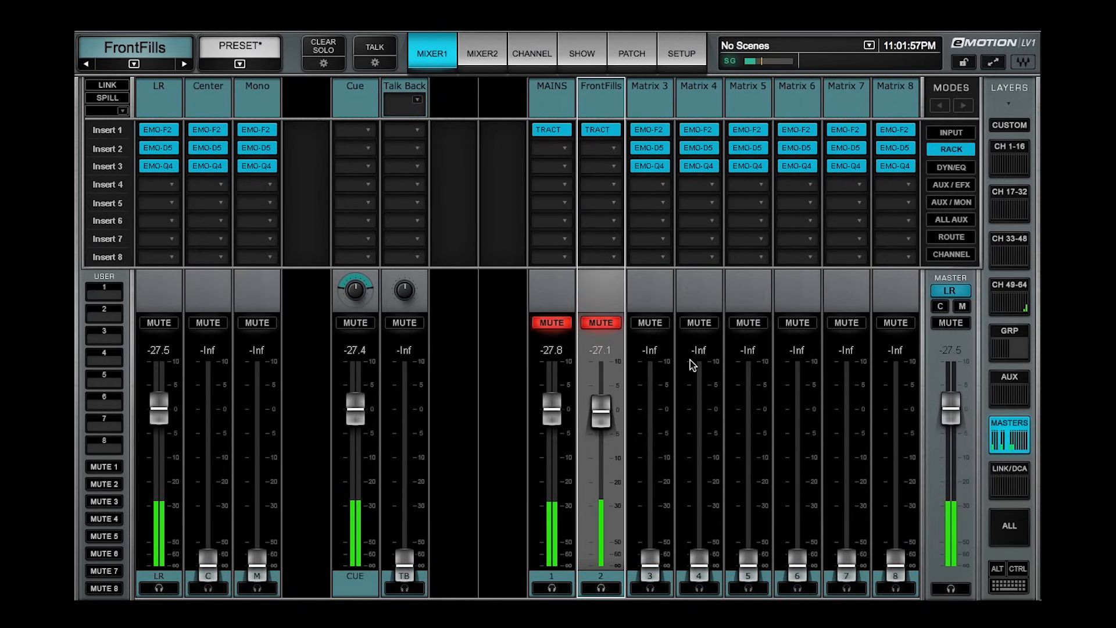
click(600, 323)
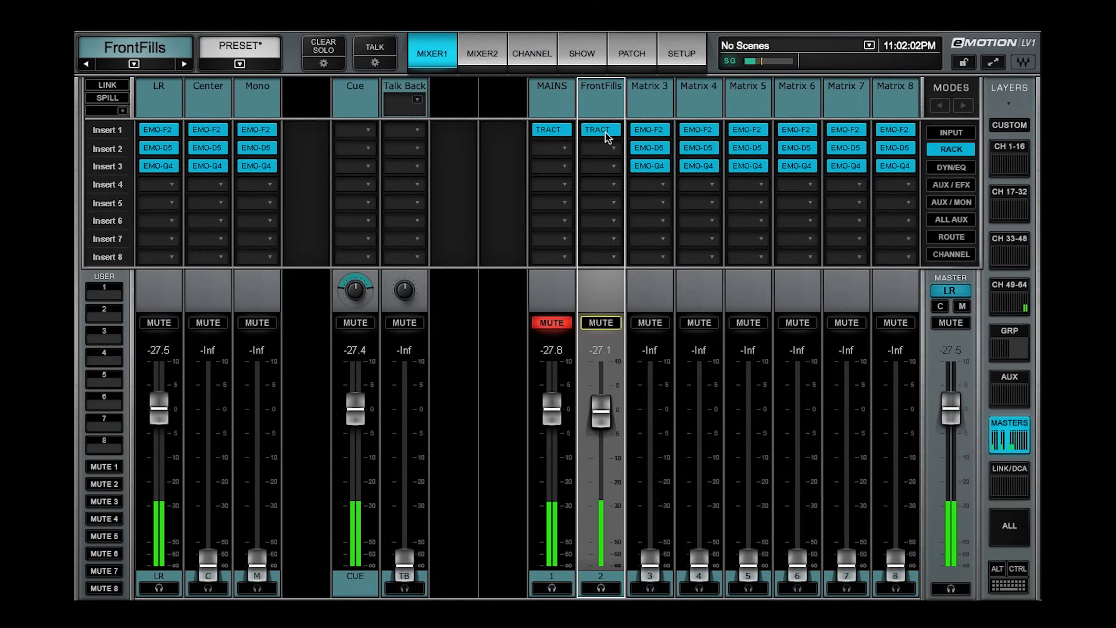
click(600, 129)
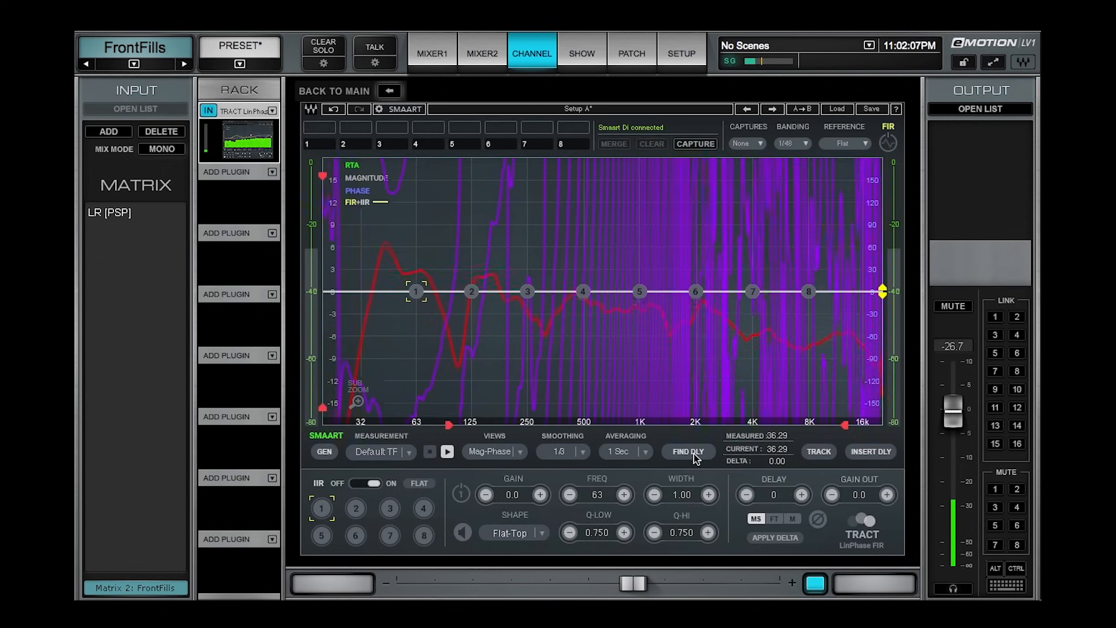
- Find the FrontFills 16.29 delay and apply that delta as its delay
click(687, 451)
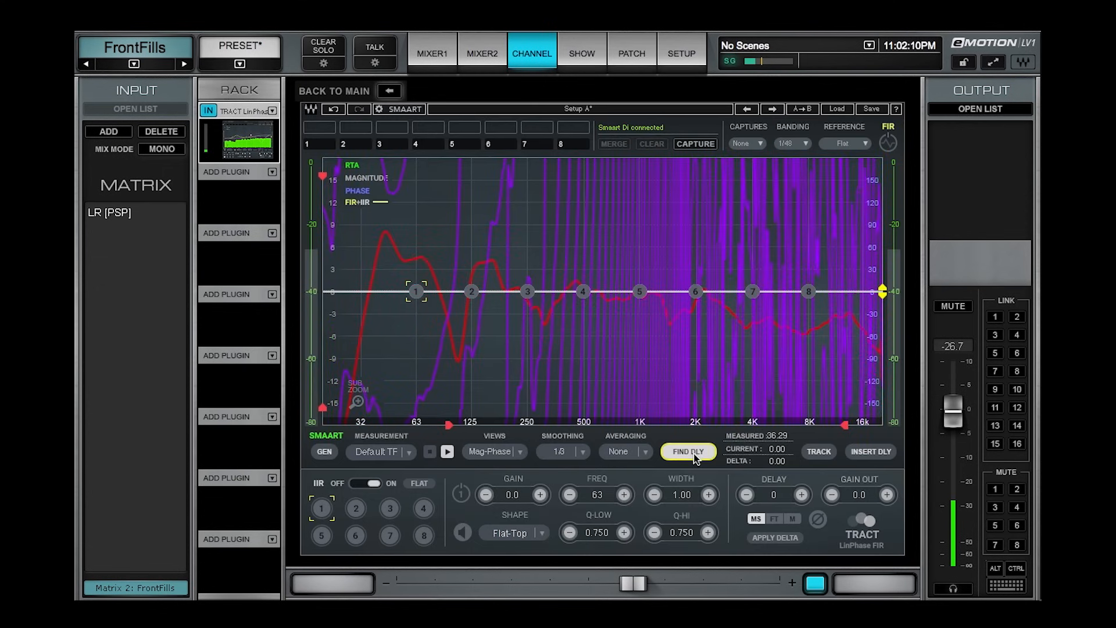
click(687, 451)
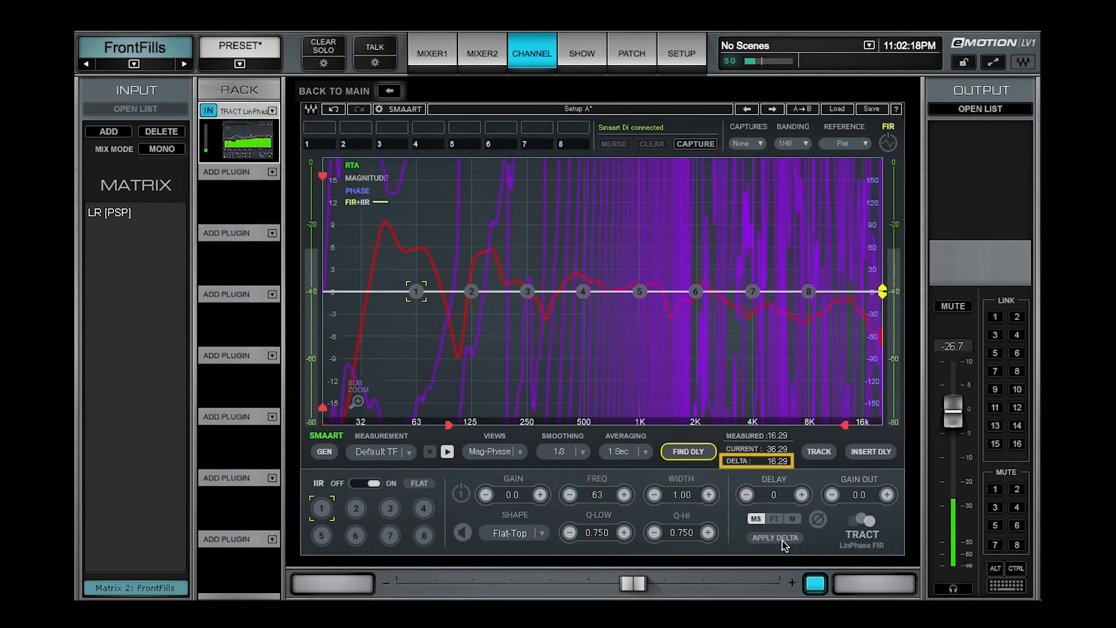
click(773, 537)
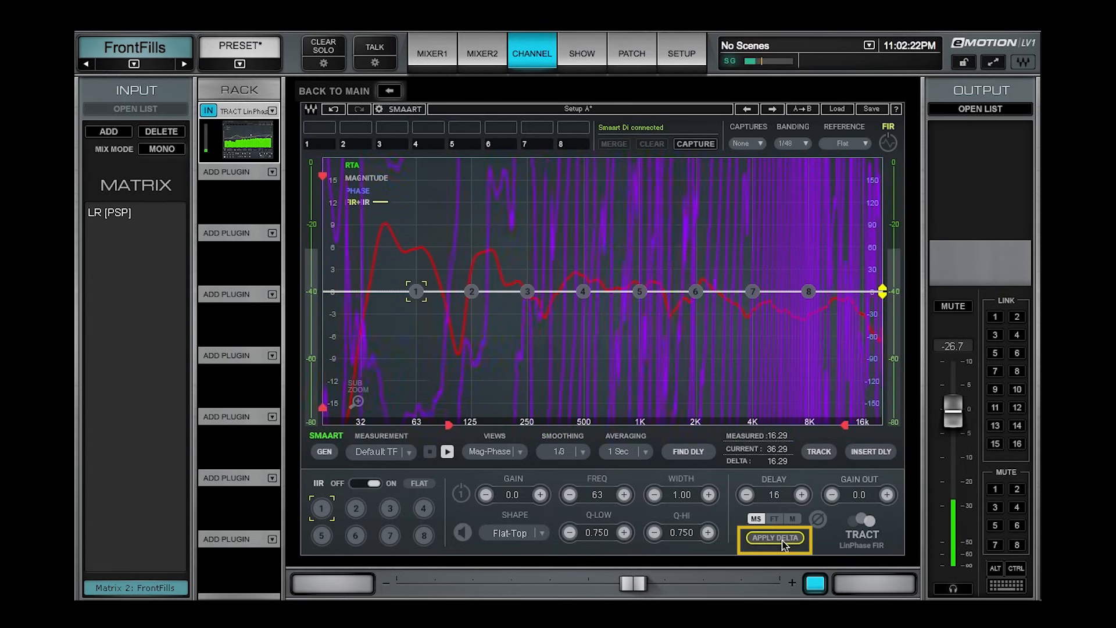
click(774, 537)
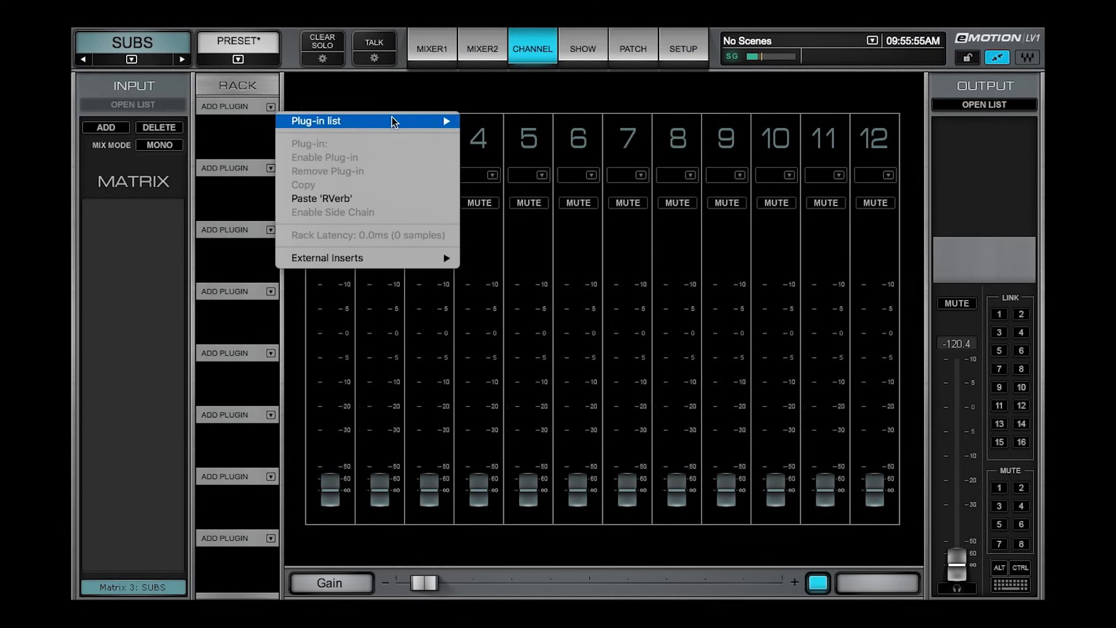
- Insert TRACT LinPhase (mono) from the EQ plug-in list onto the SUB matrix
click(491, 134)
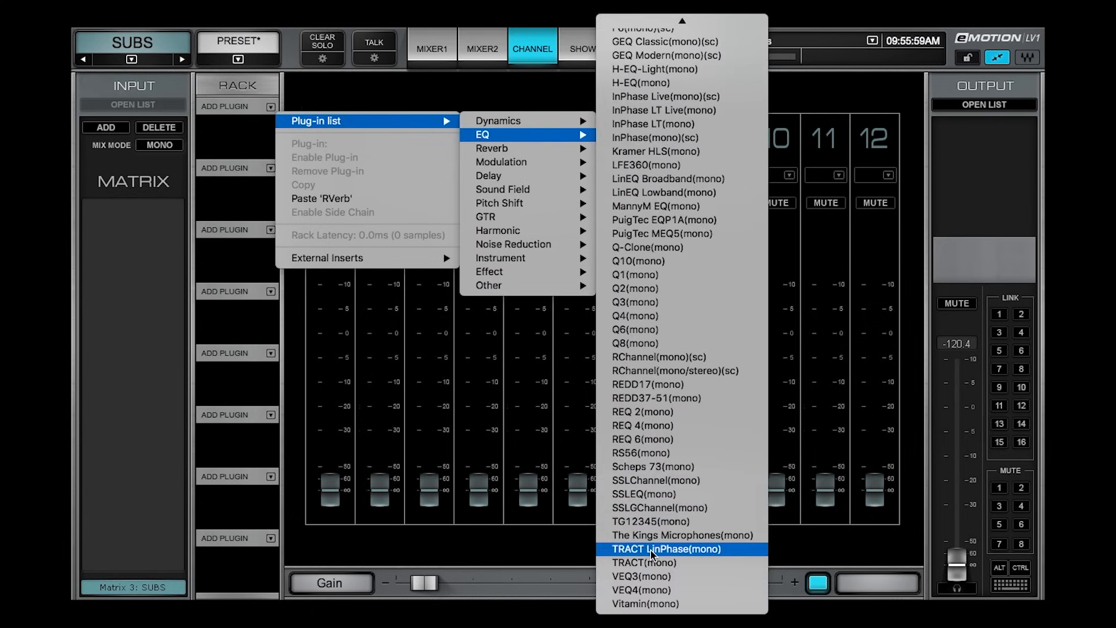
click(666, 549)
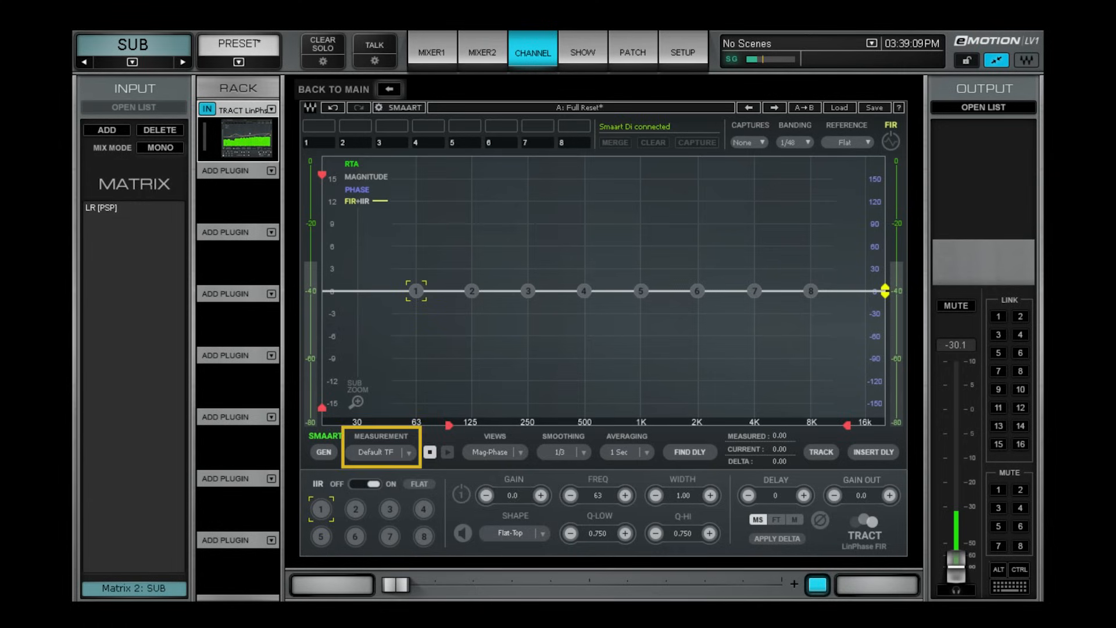
- Run the Default TF on SUB, find its 34.98 delay, and store capture 1
click(494, 452)
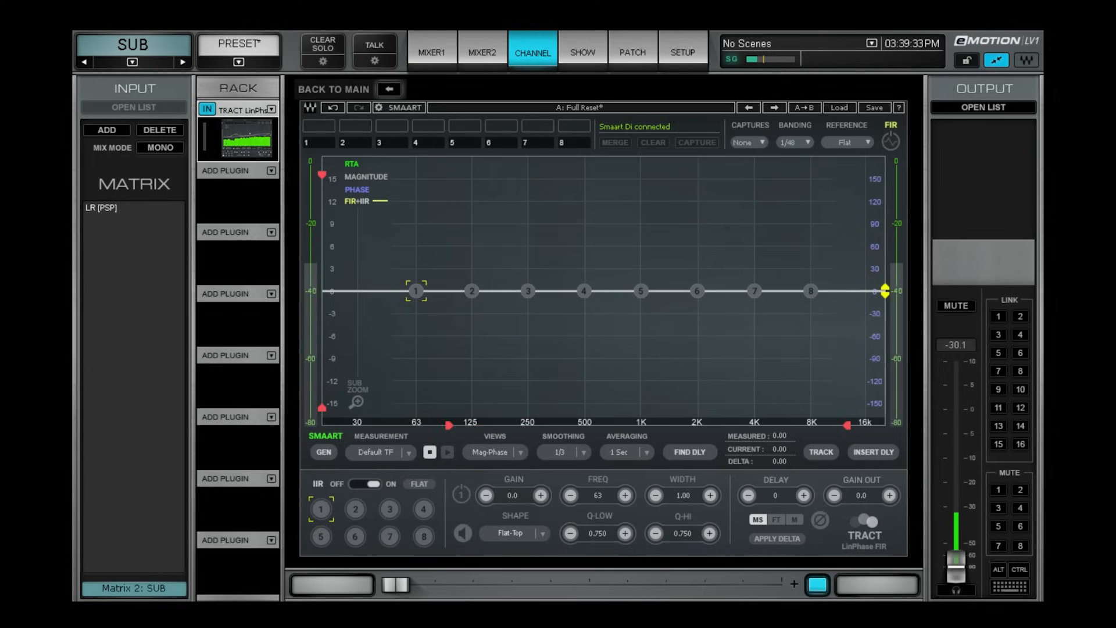
click(431, 51)
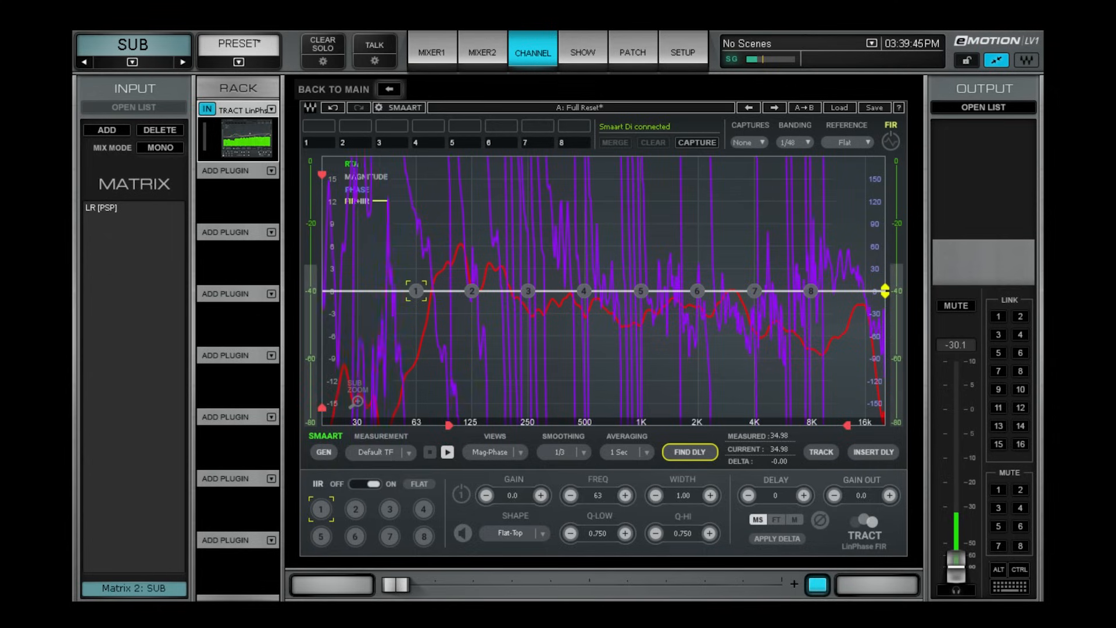
click(873, 451)
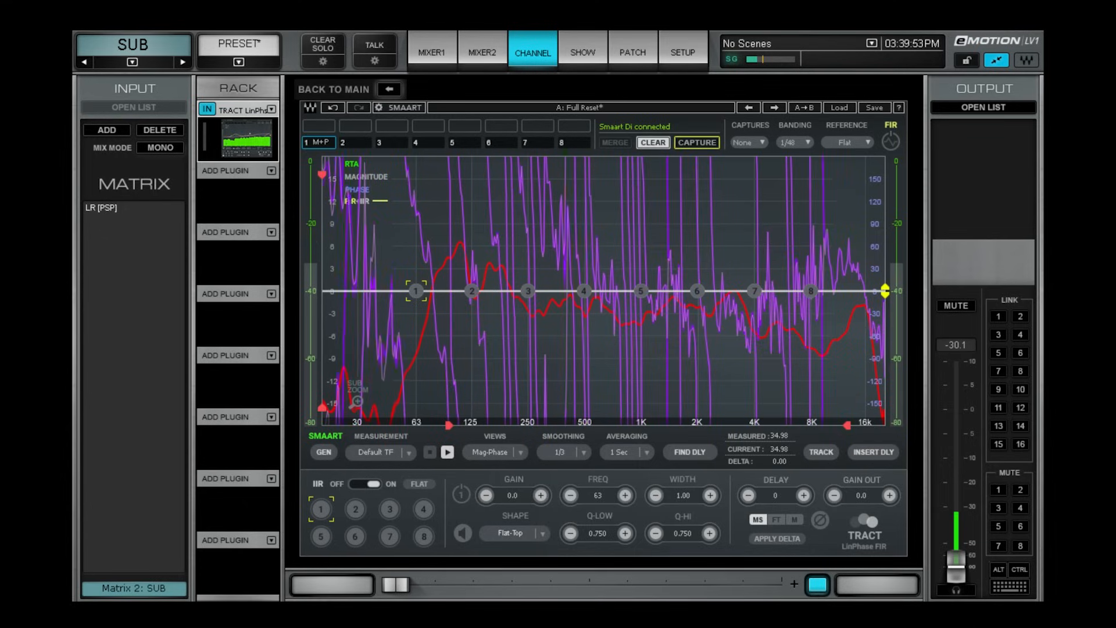
click(431, 52)
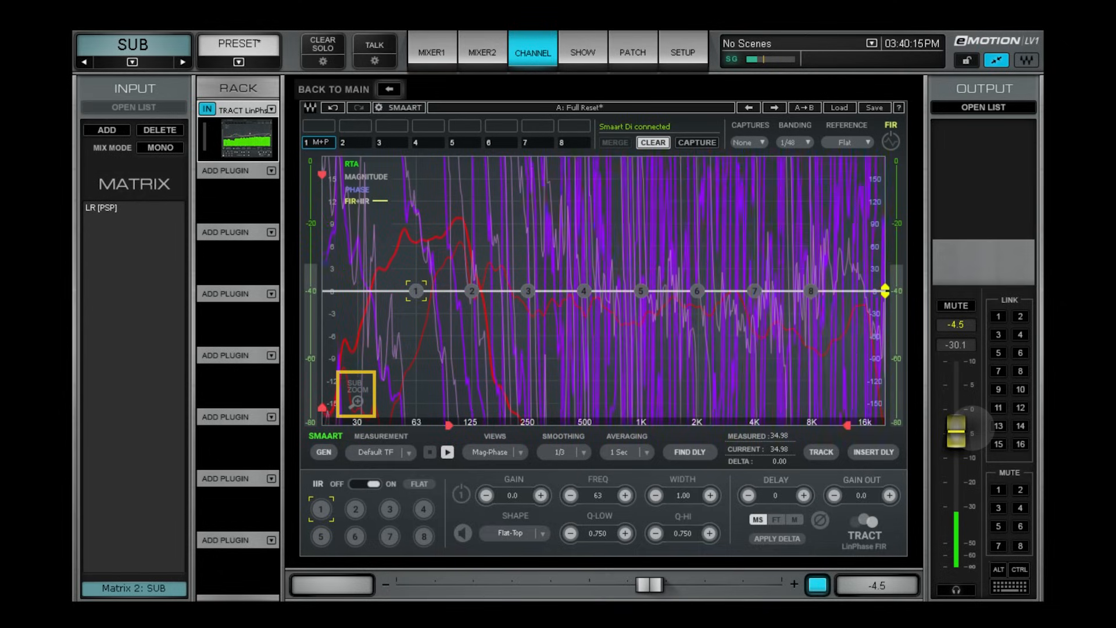
- Apply Sub Zoom so the graph shows only about 31–231 Hz
click(355, 400)
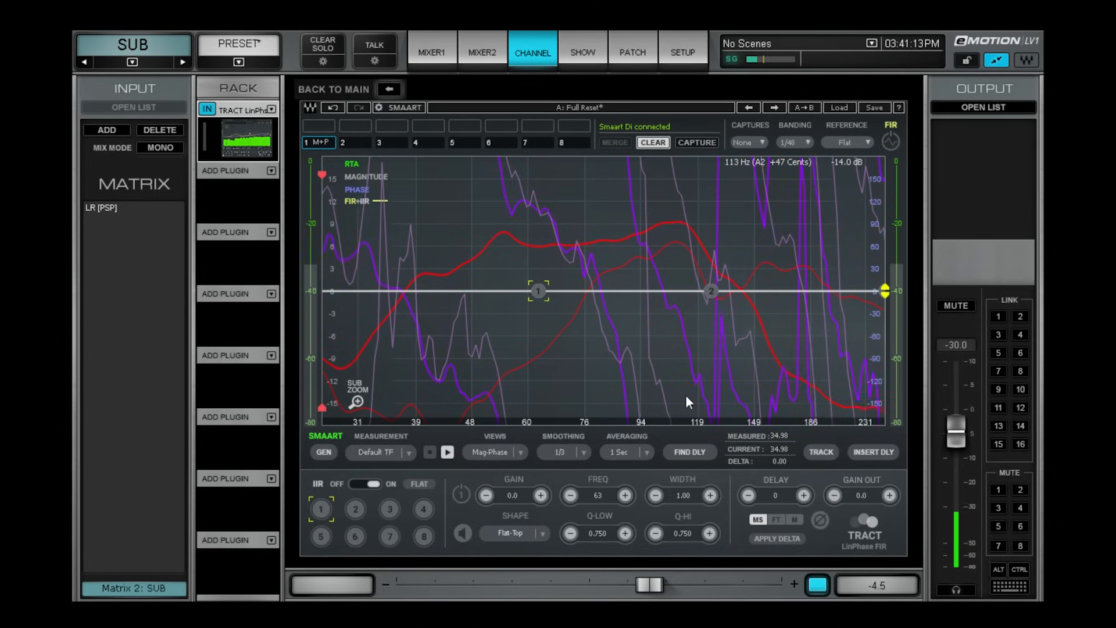
- Raise the SUB delay one step at a time to 5 ms
click(802, 494)
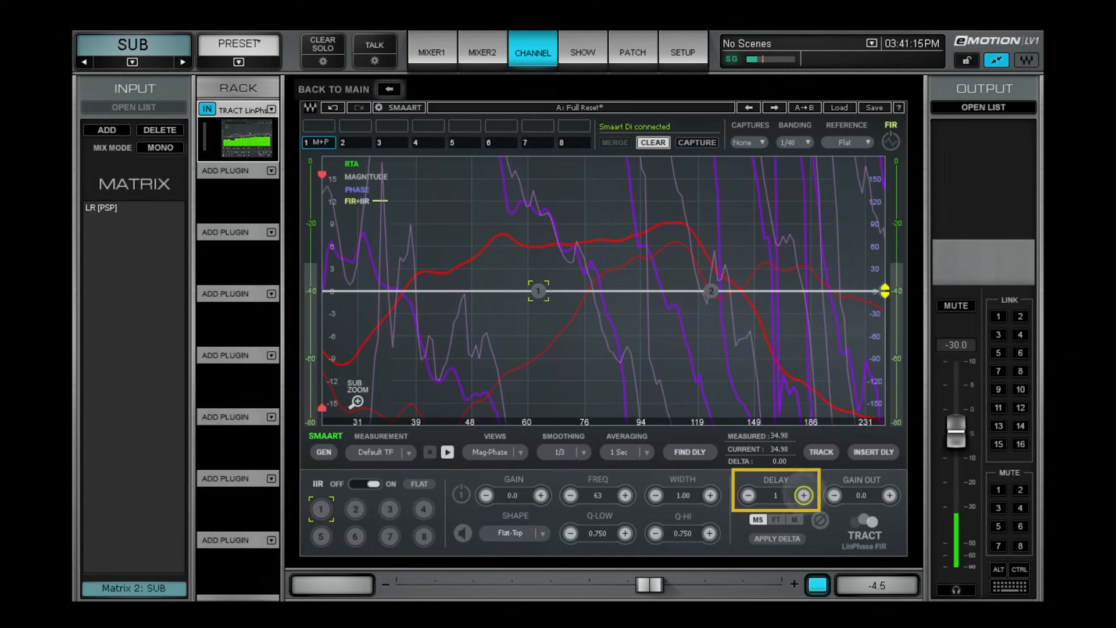
click(802, 495)
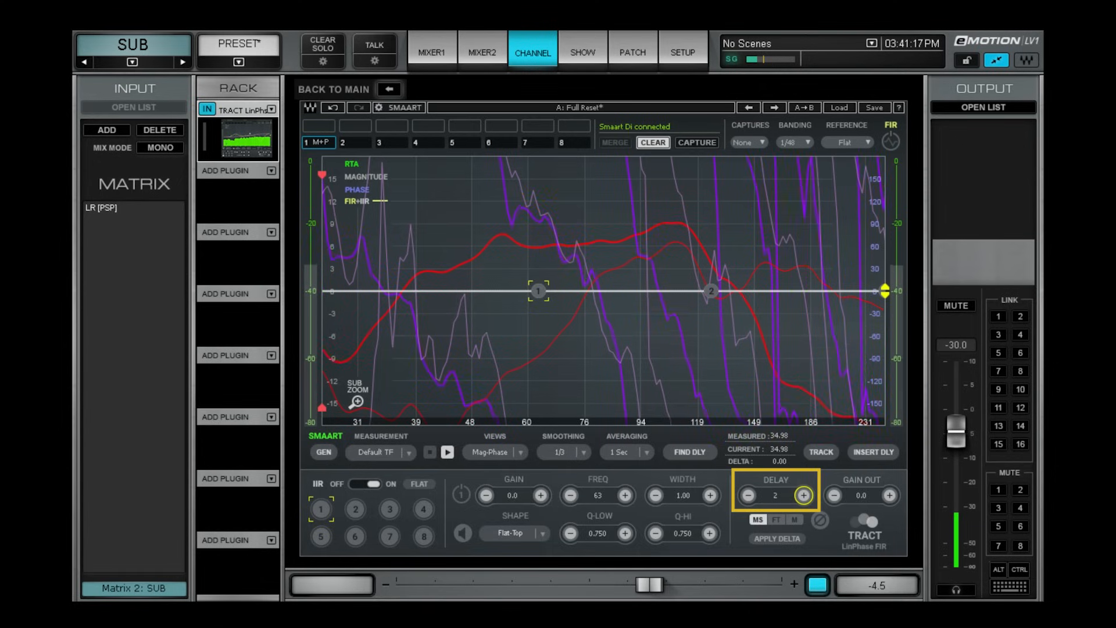
click(803, 495)
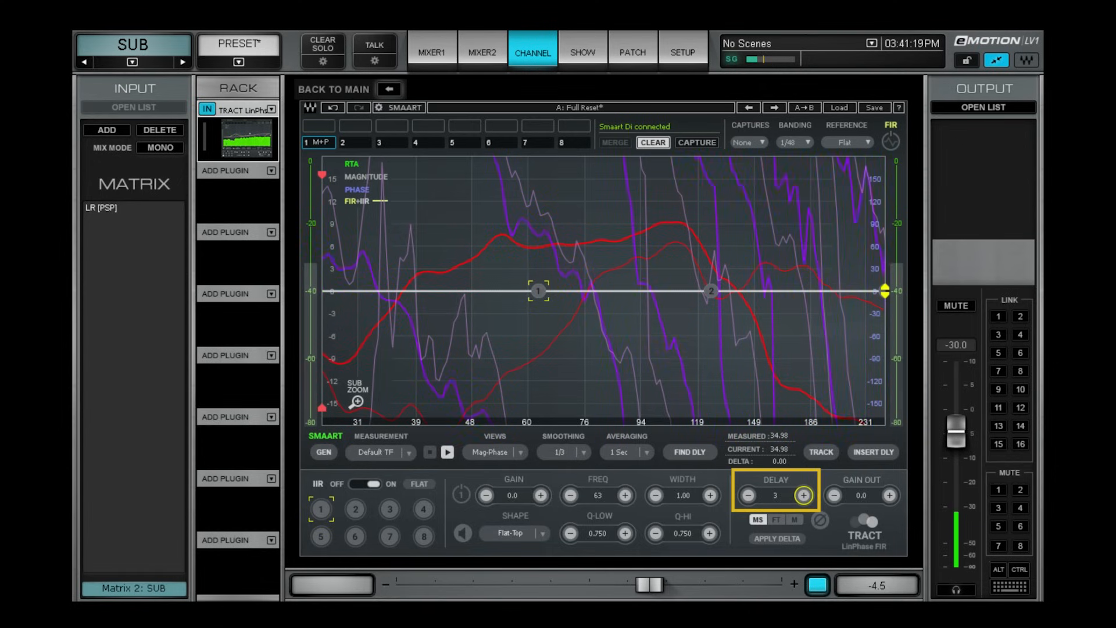
click(803, 494)
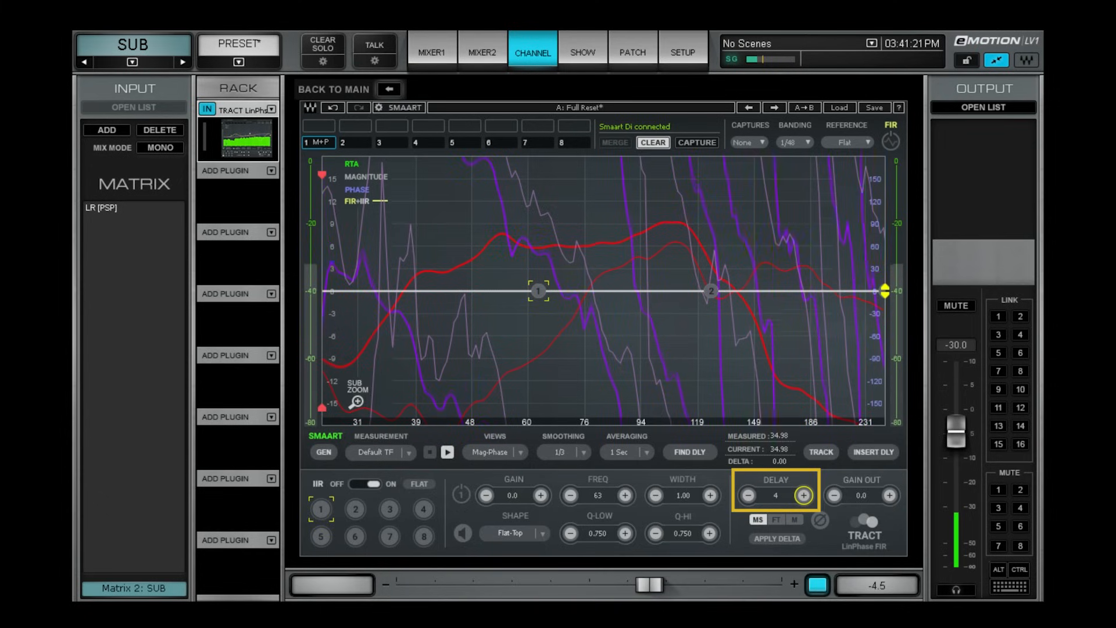
click(803, 496)
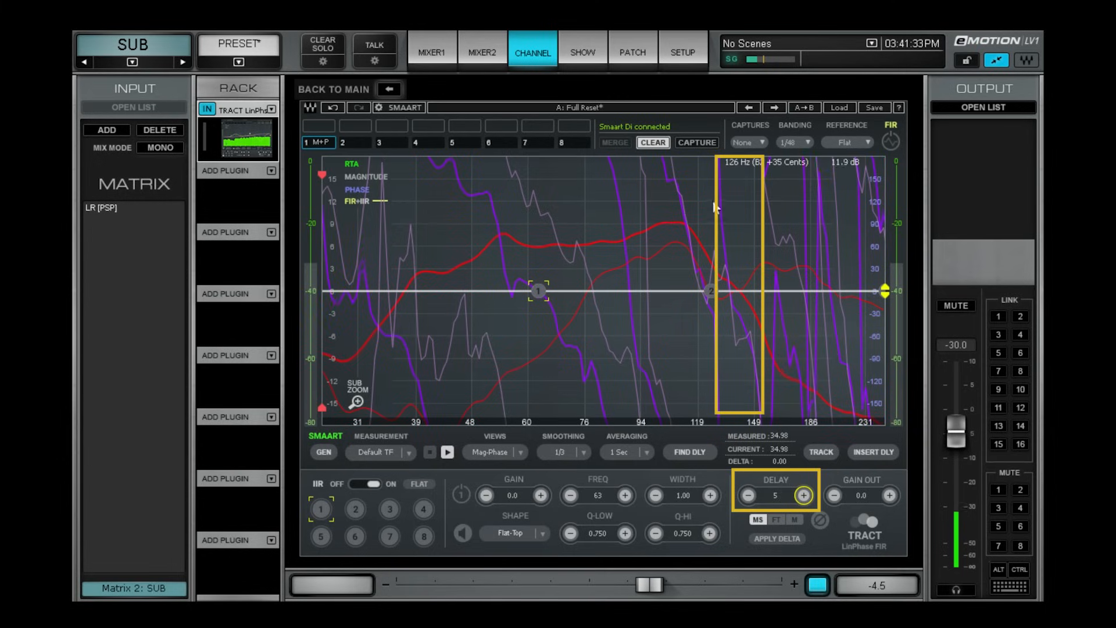
mouse_move(748, 343)
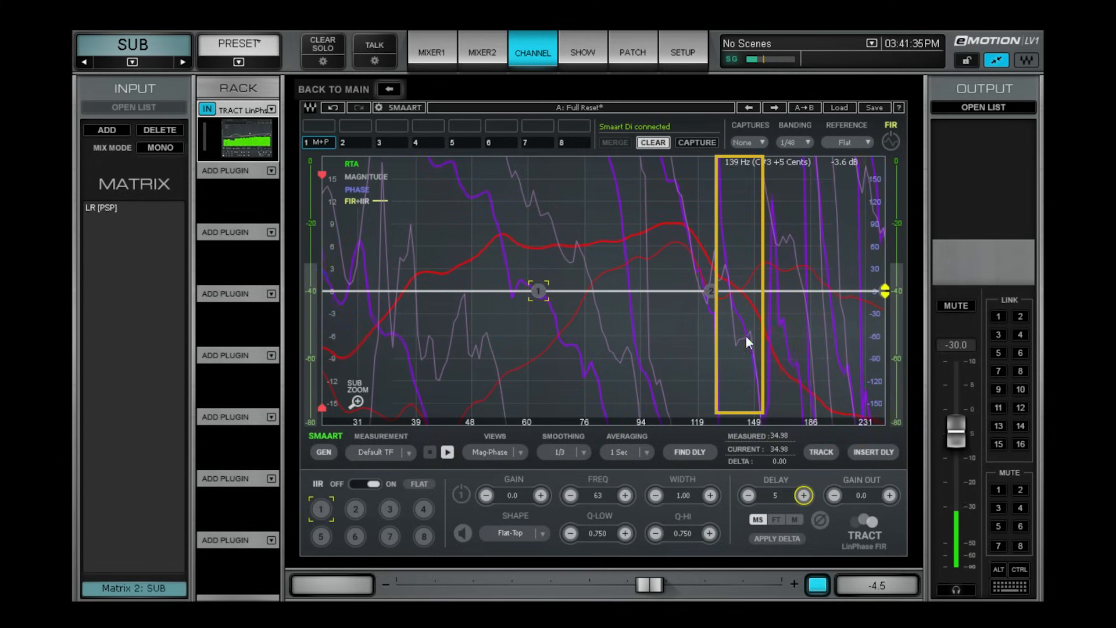